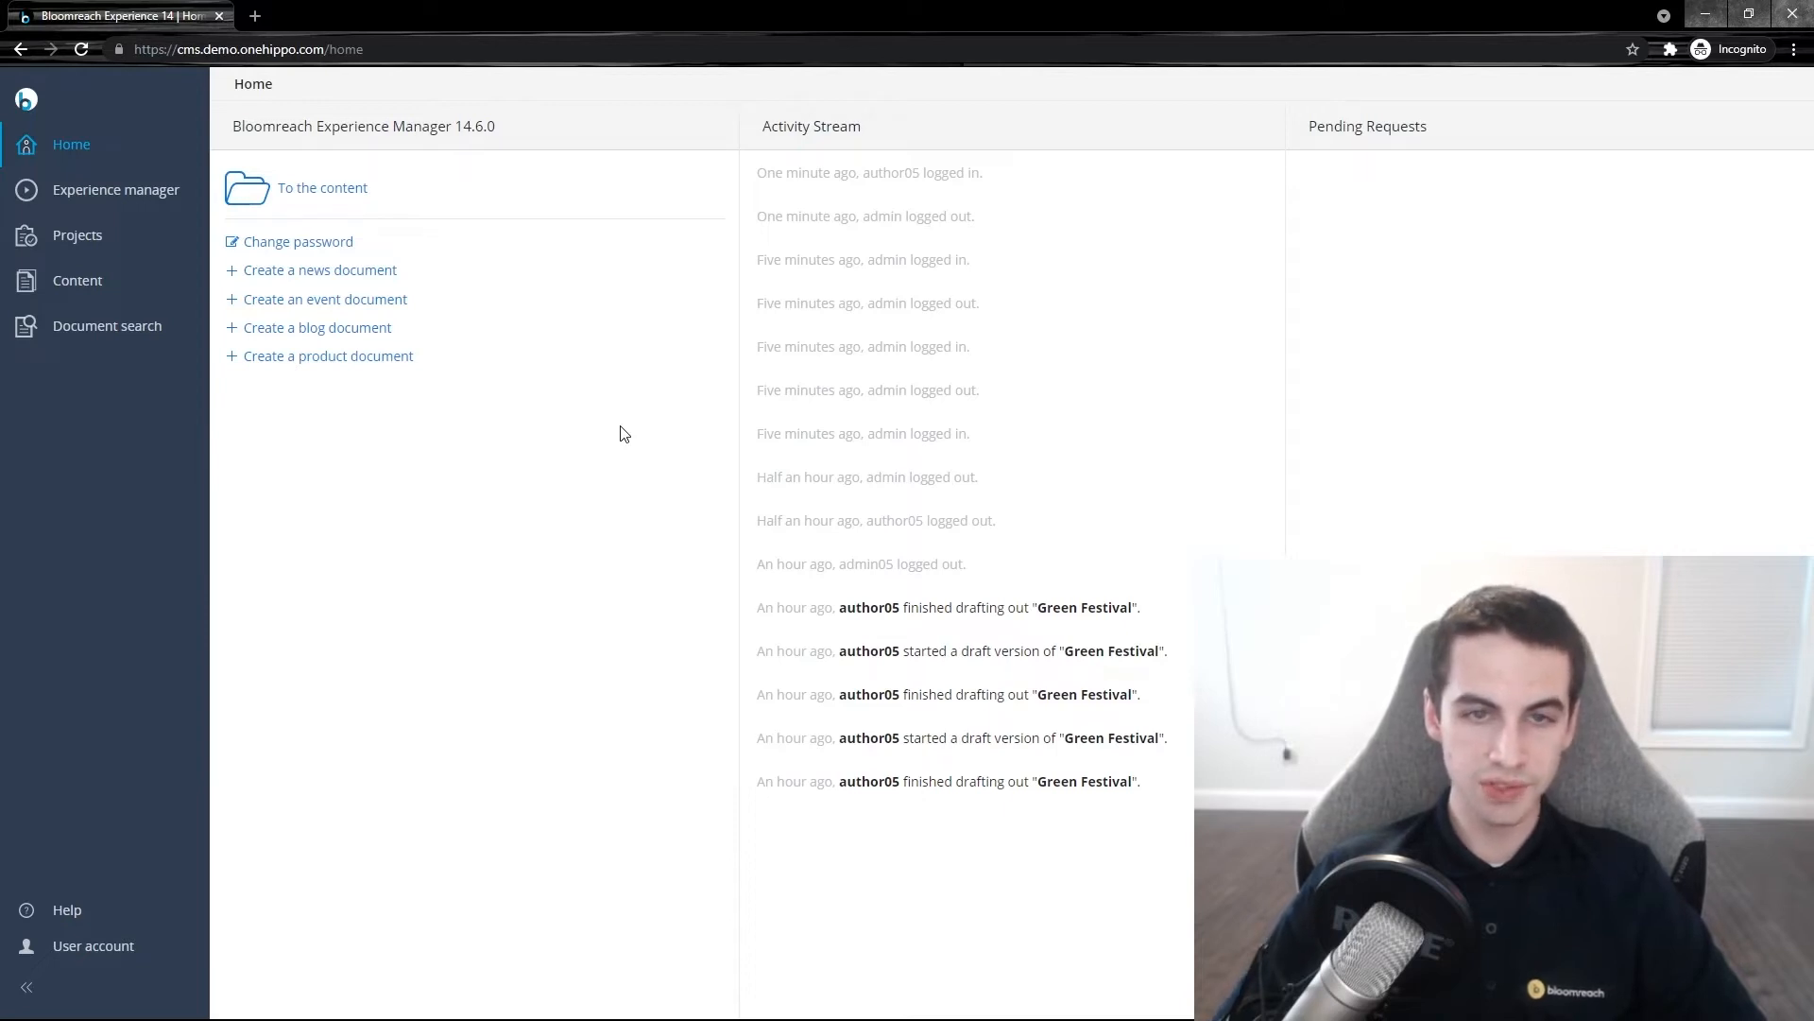
mouse_move(649, 312)
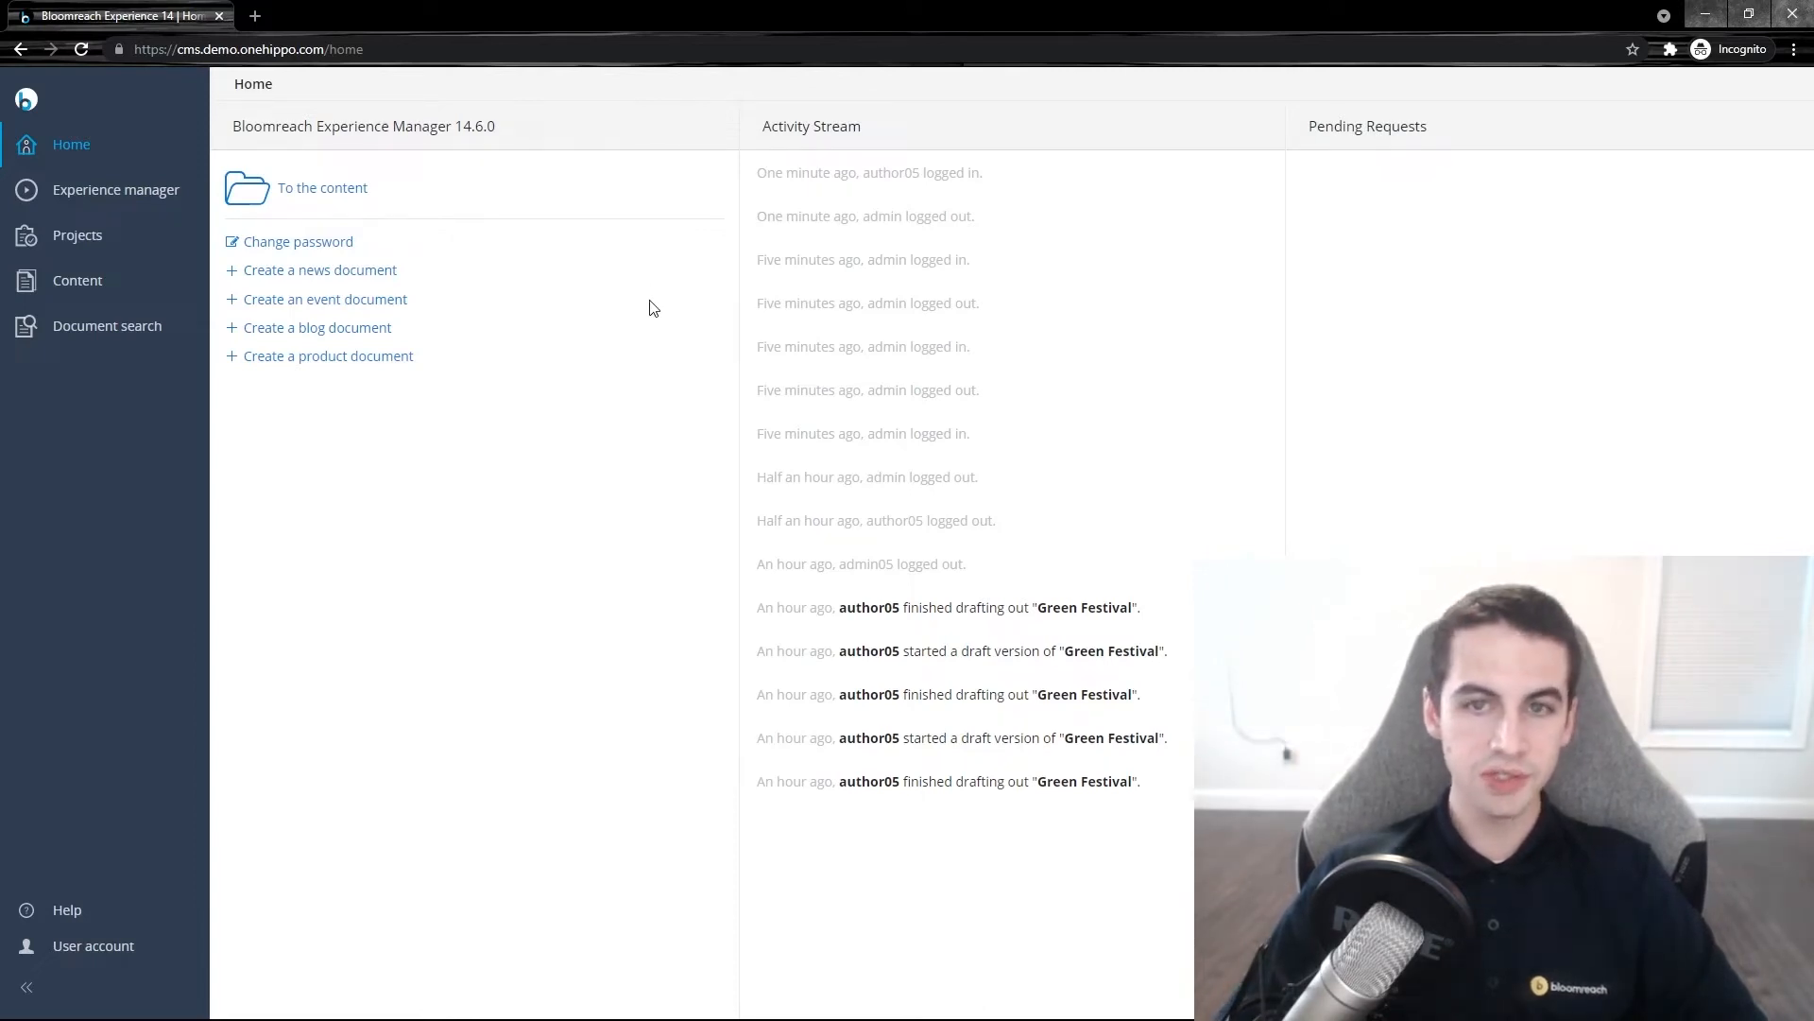
mouse_move(468, 232)
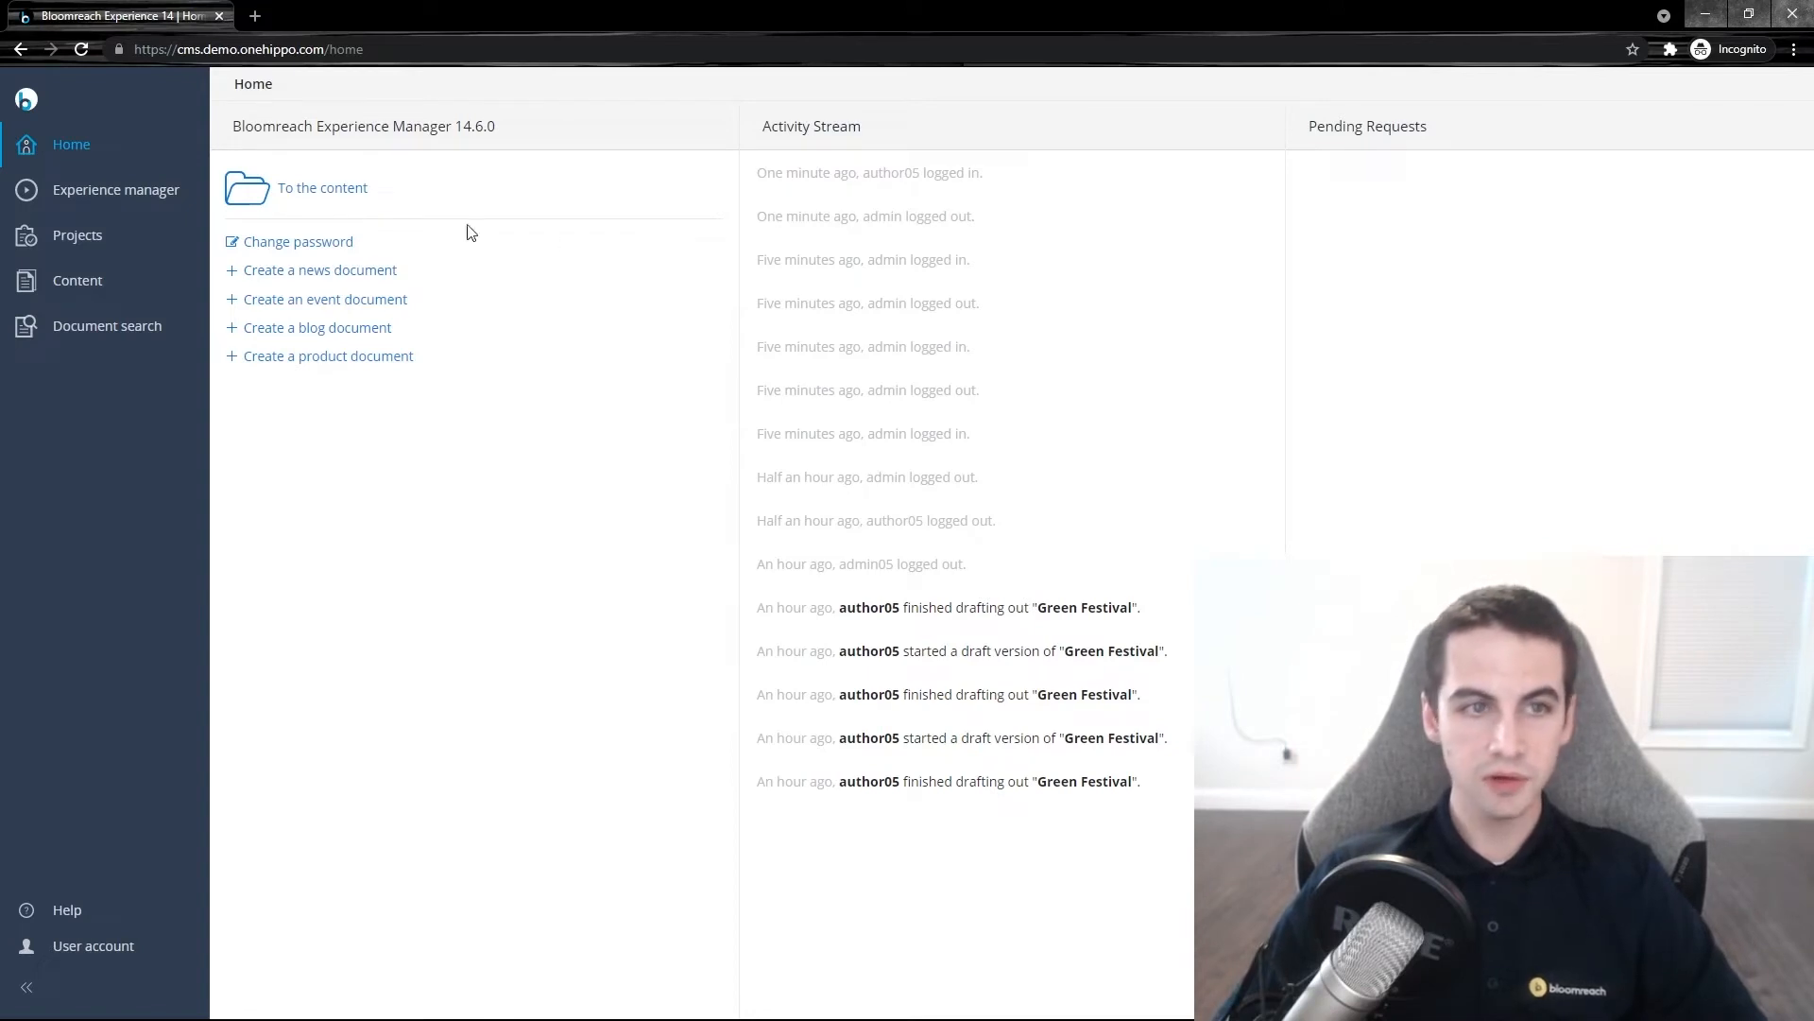
mouse_move(114, 189)
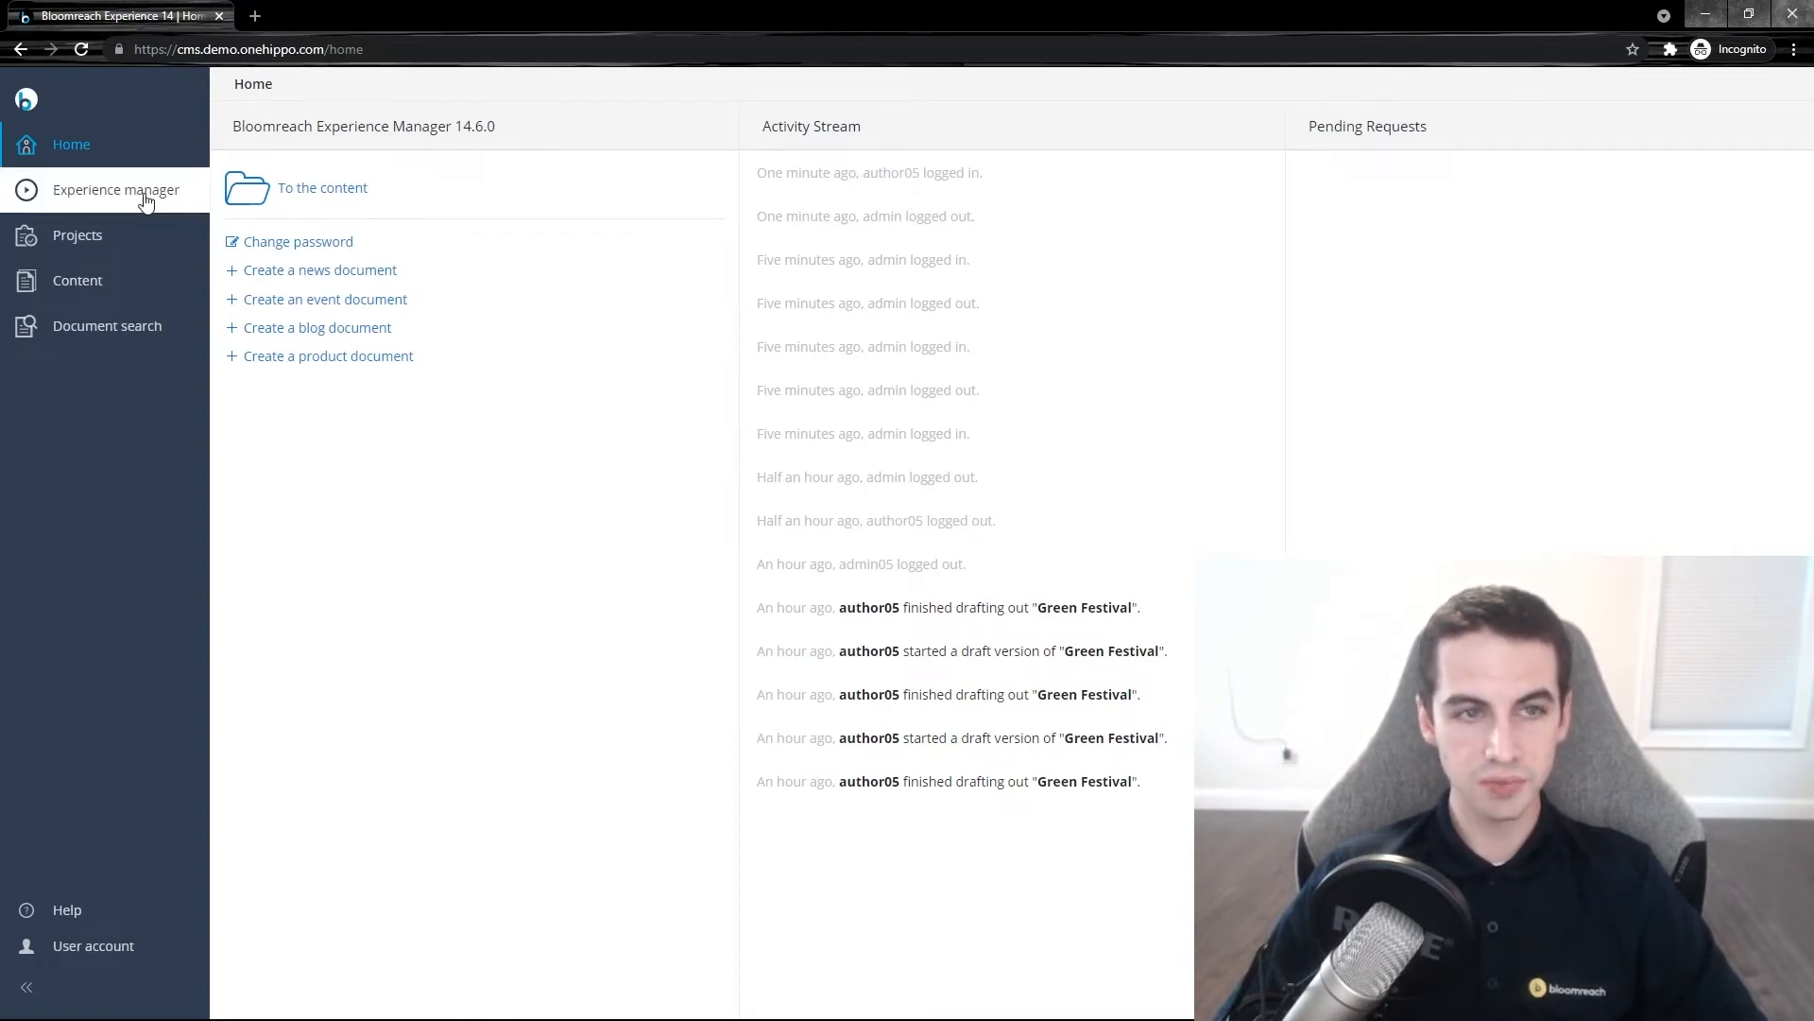
- Show the Experience manager overview listing six mobile and six website channels
click(114, 189)
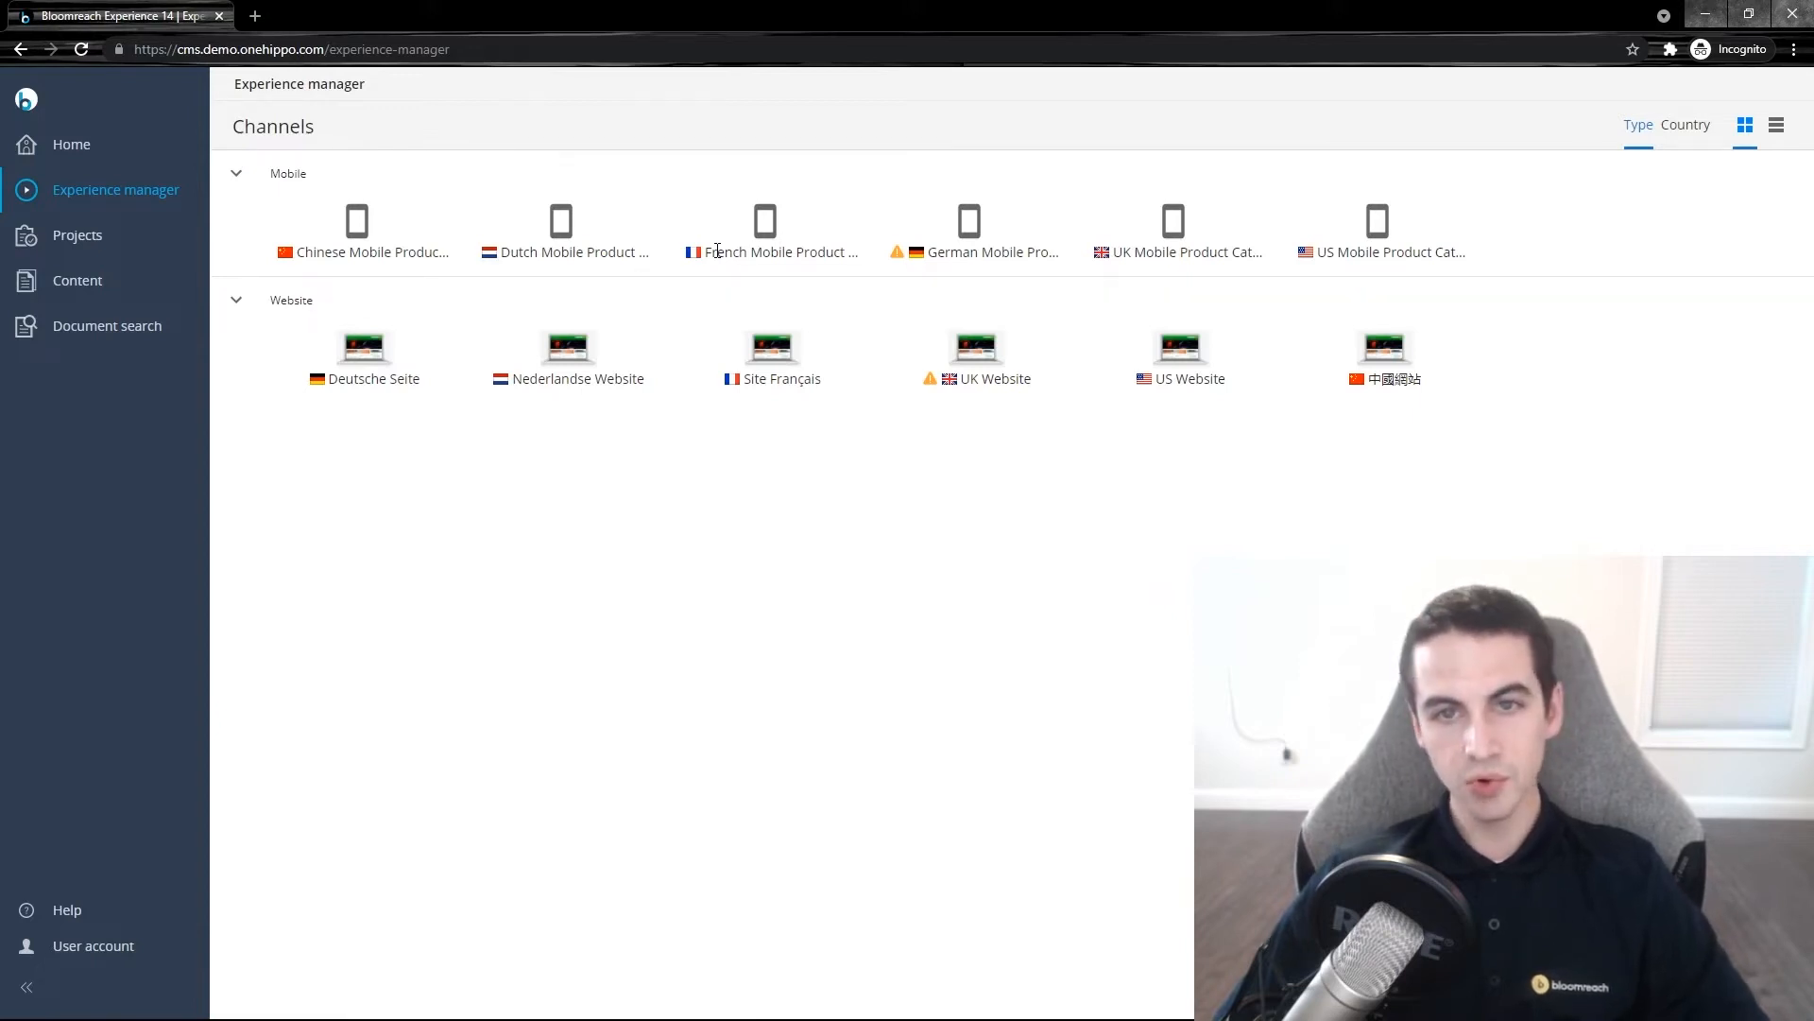
mouse_move(156, 243)
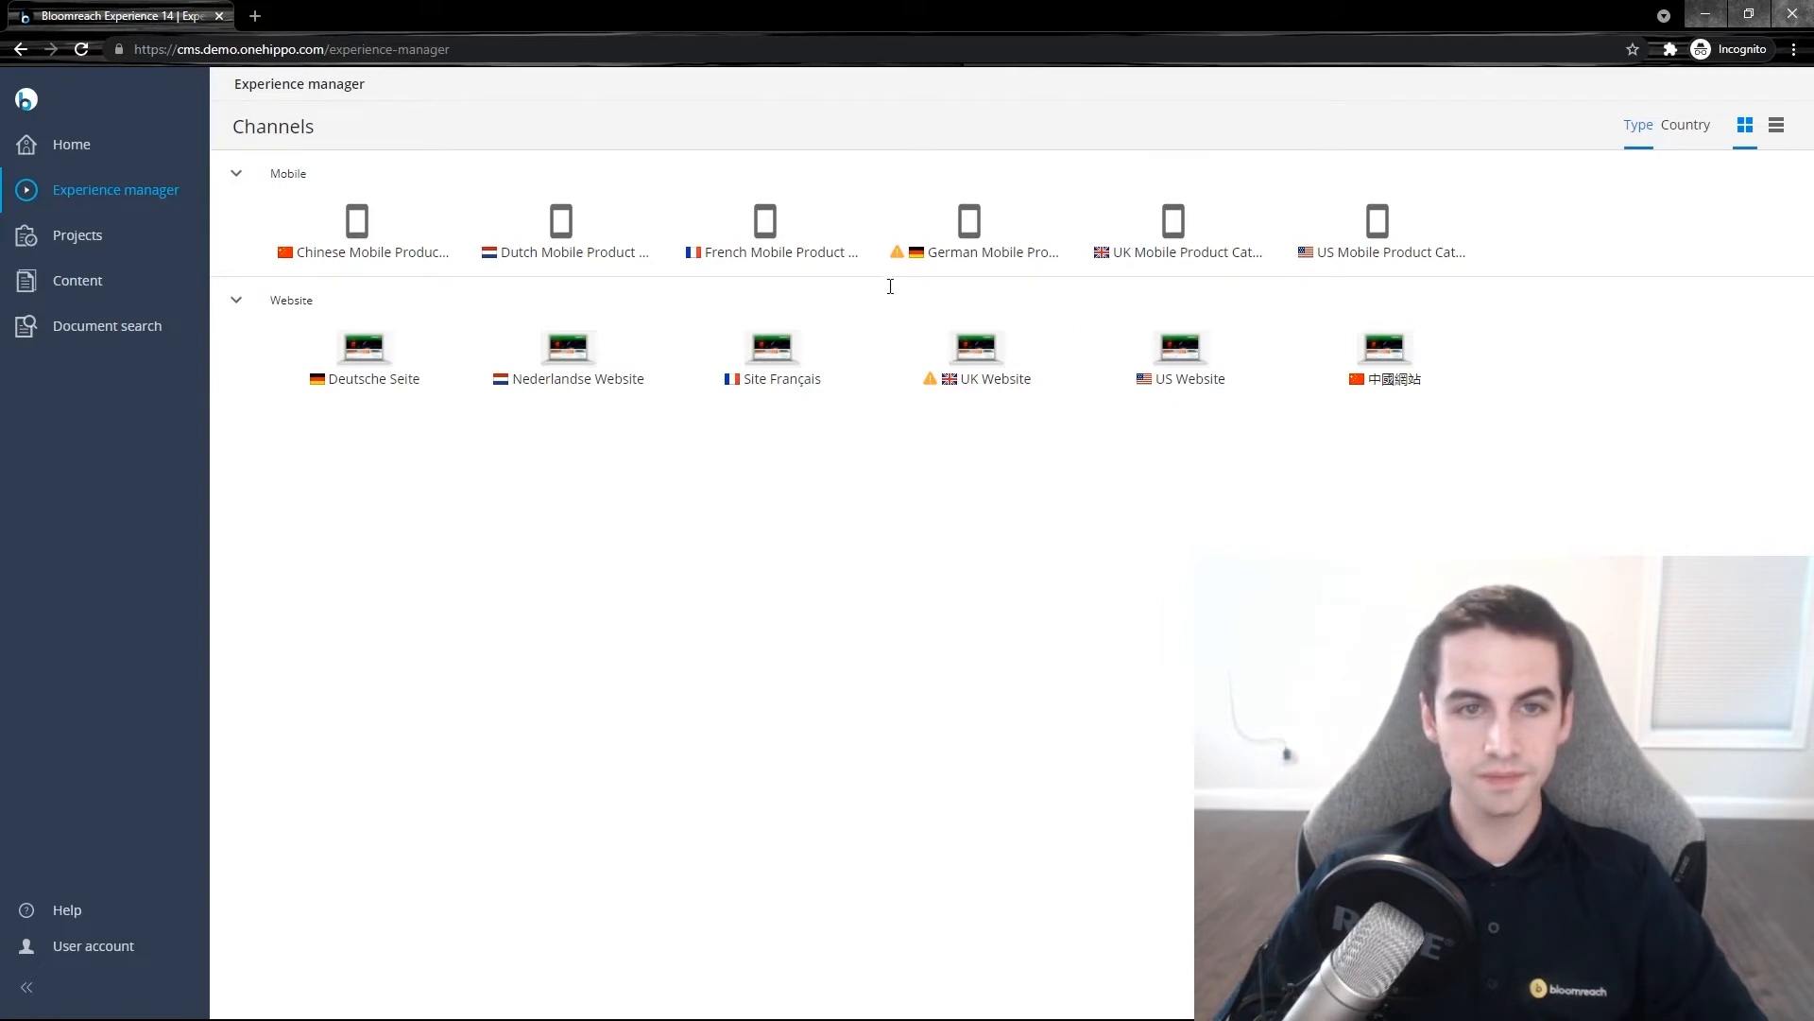
mouse_move(851, 456)
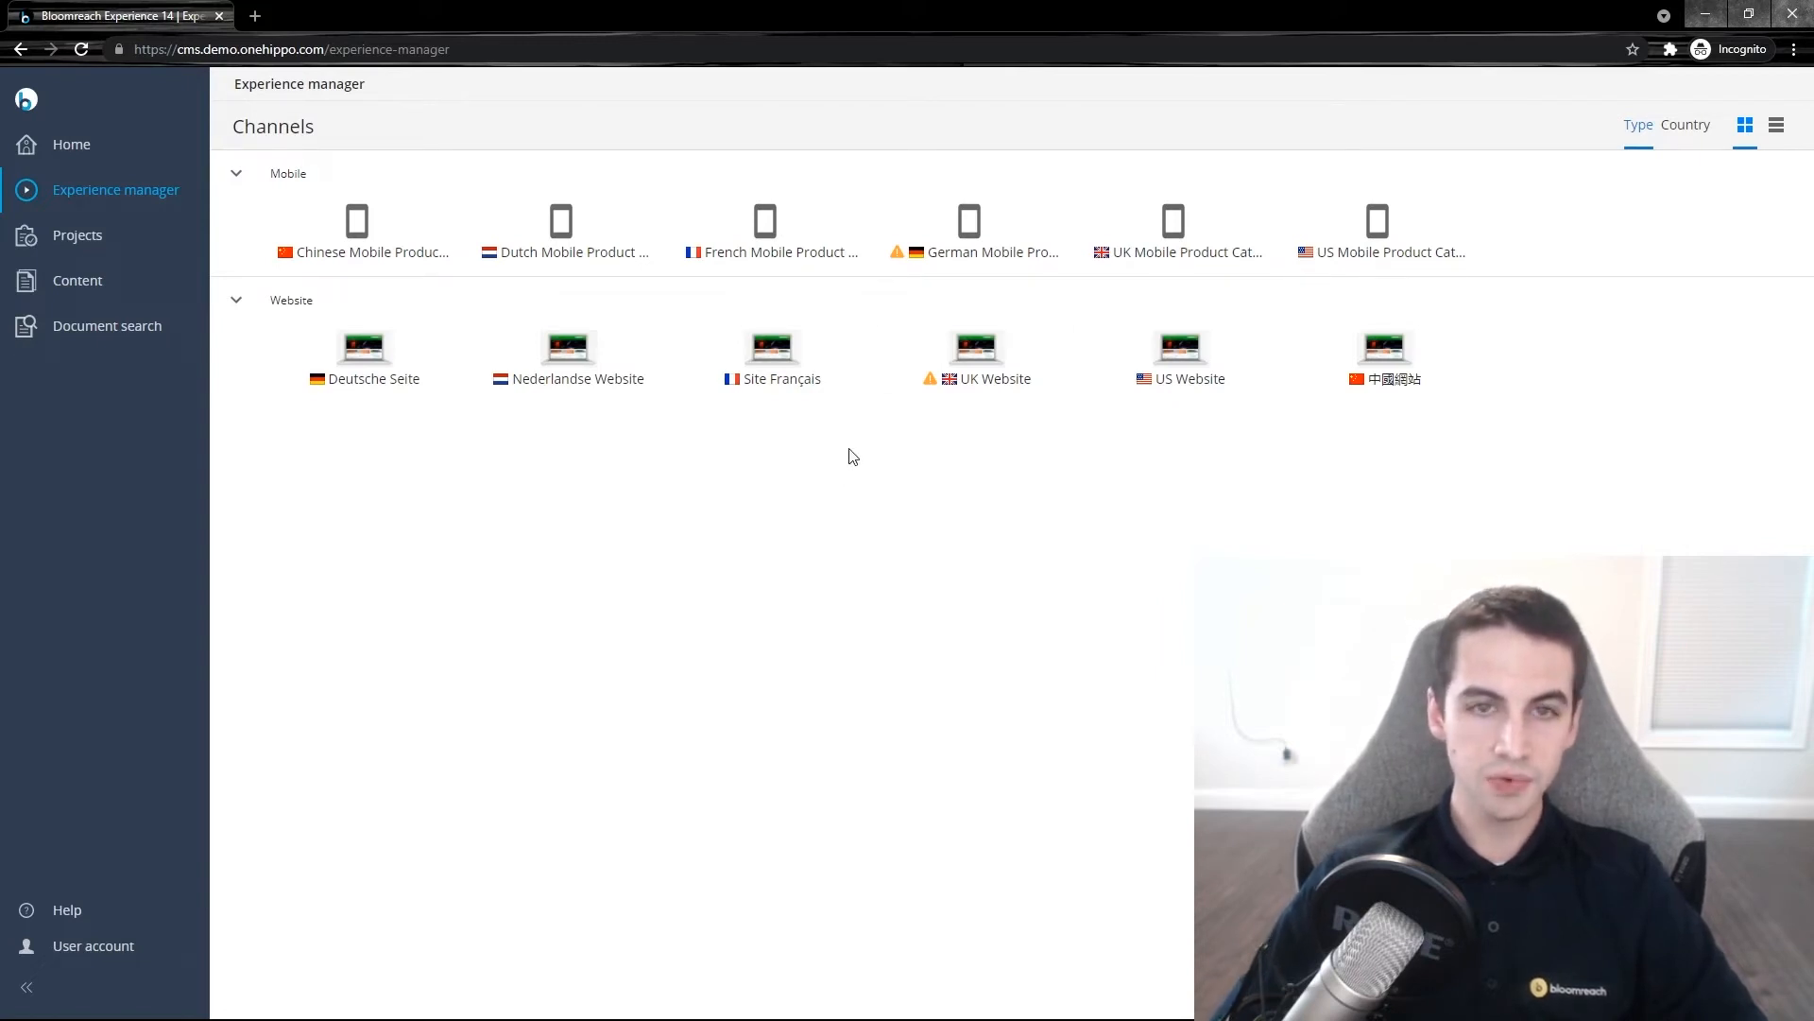
mouse_move(1179, 356)
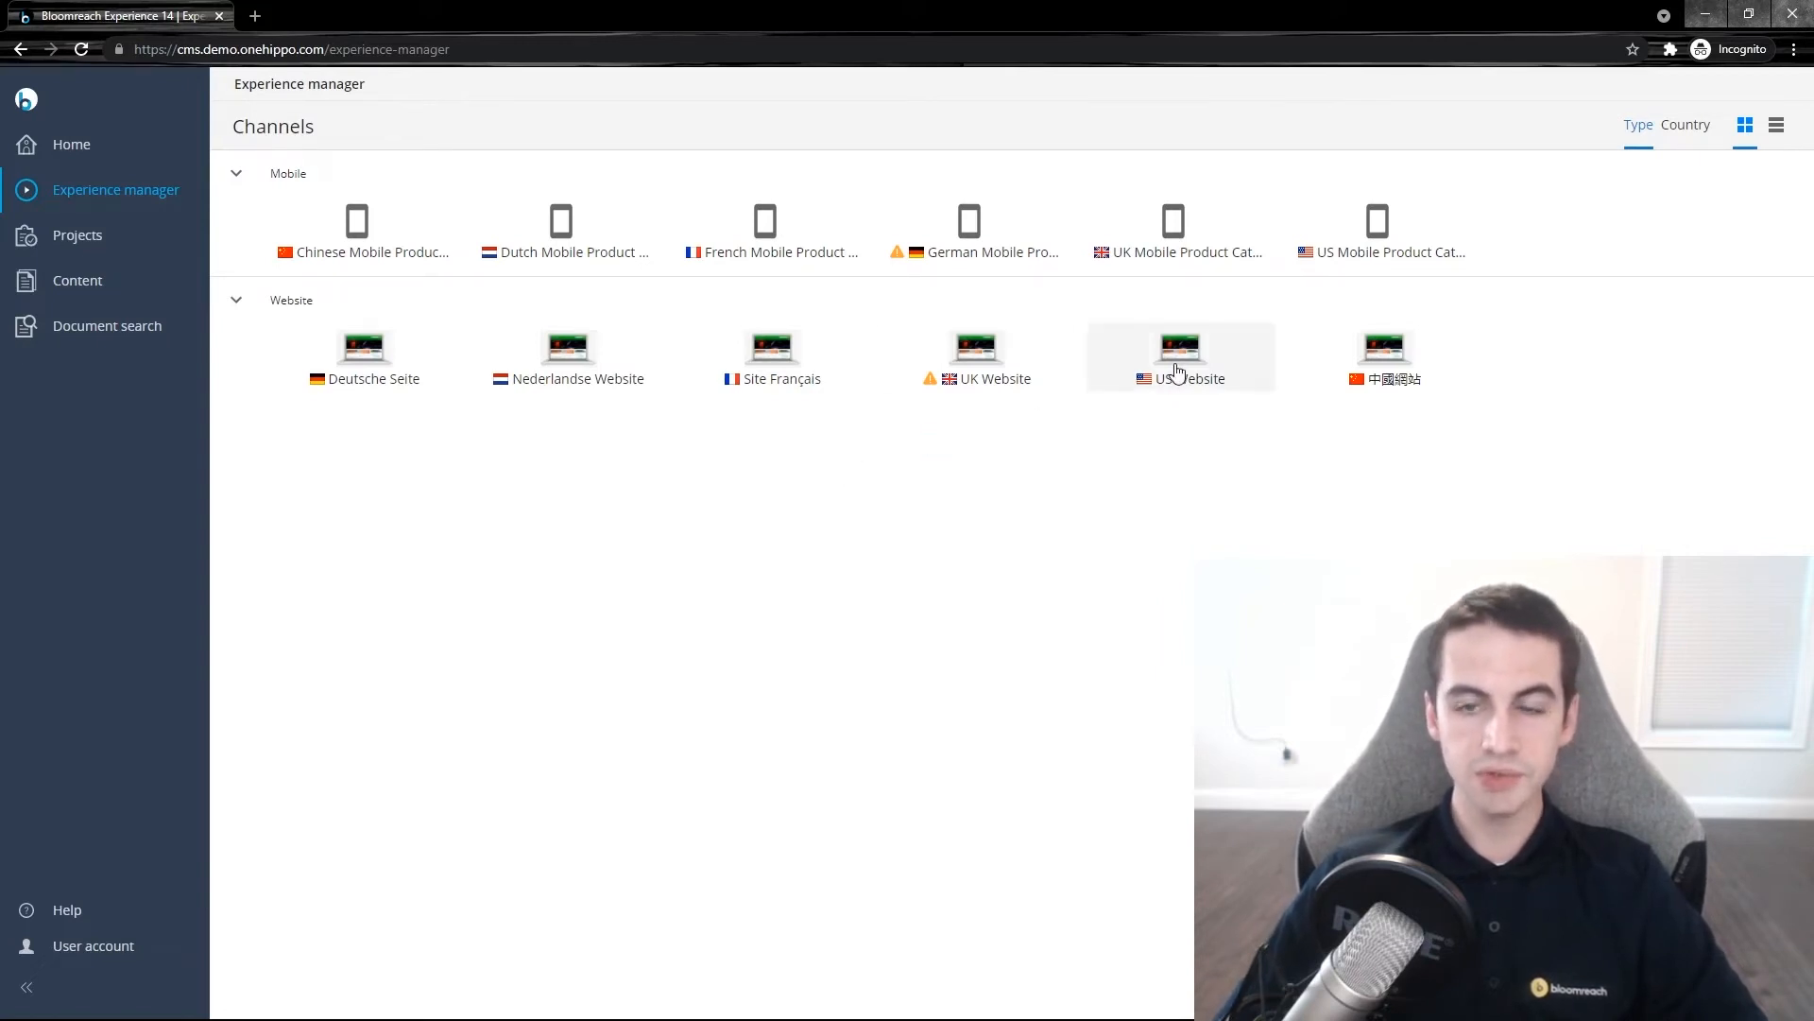
- Preview the US Website channel and browse its Events page to the Green Festival event
click(1179, 355)
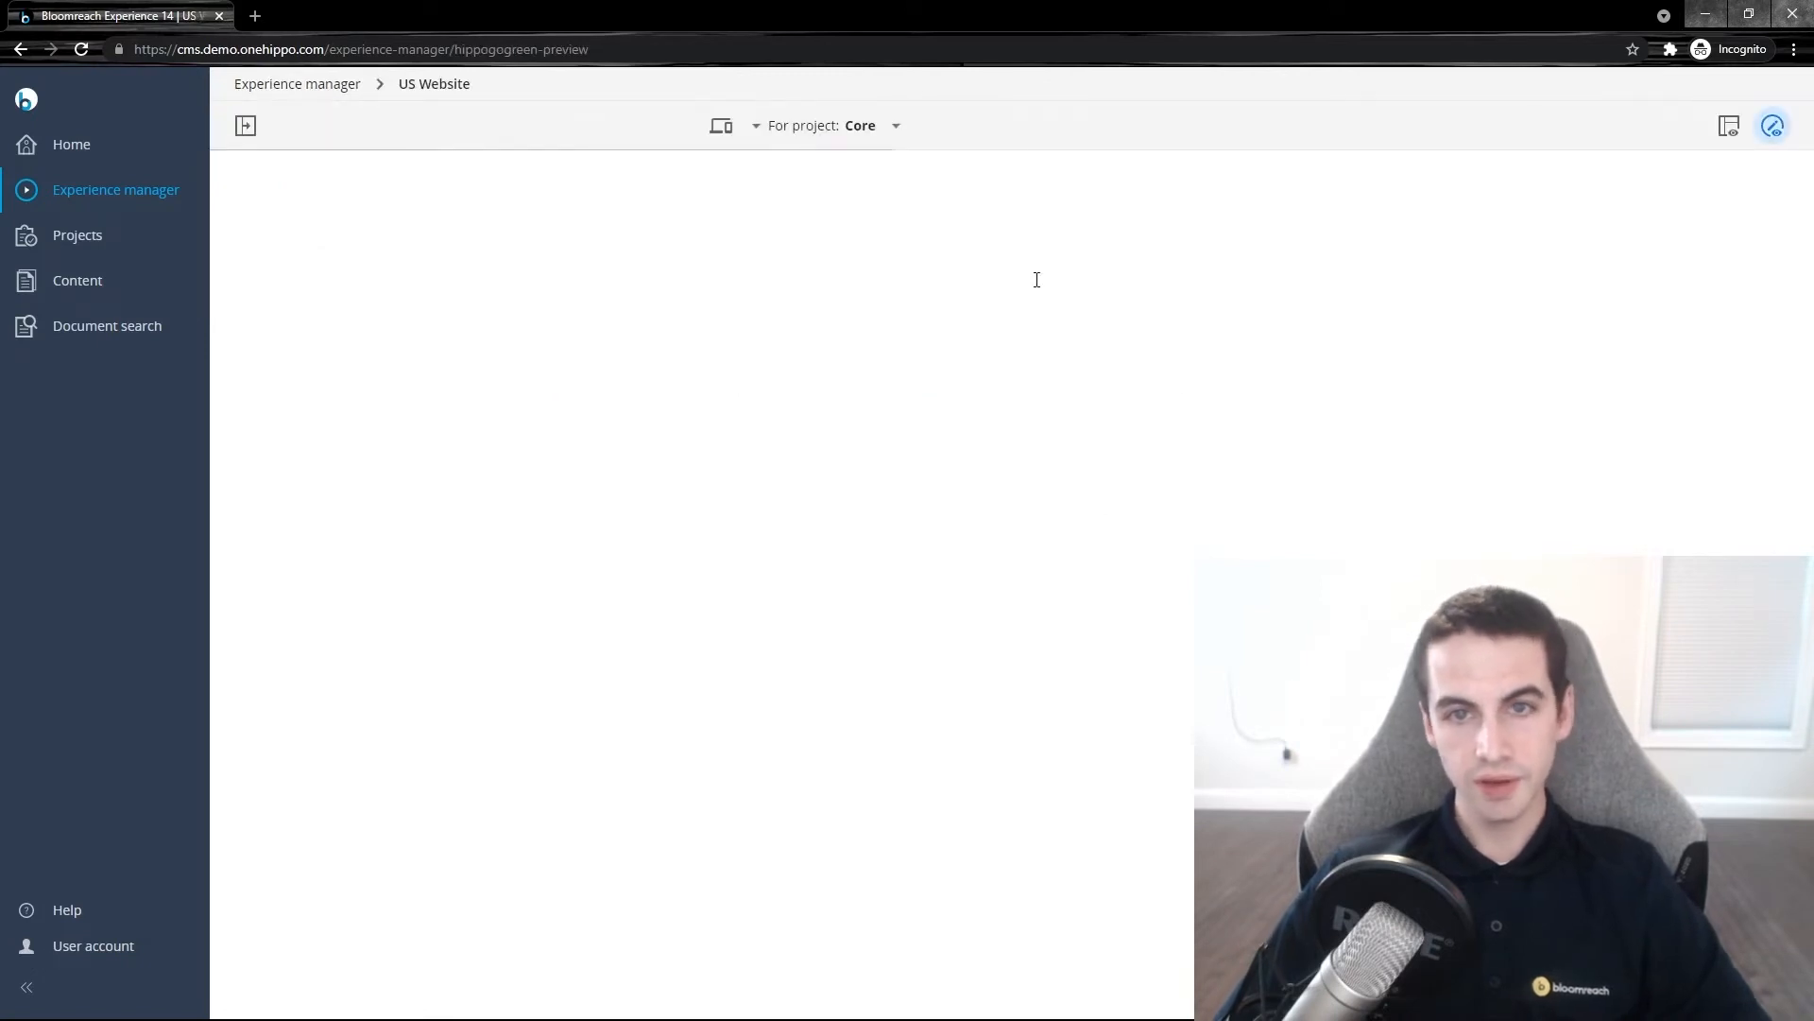
mouse_move(998, 197)
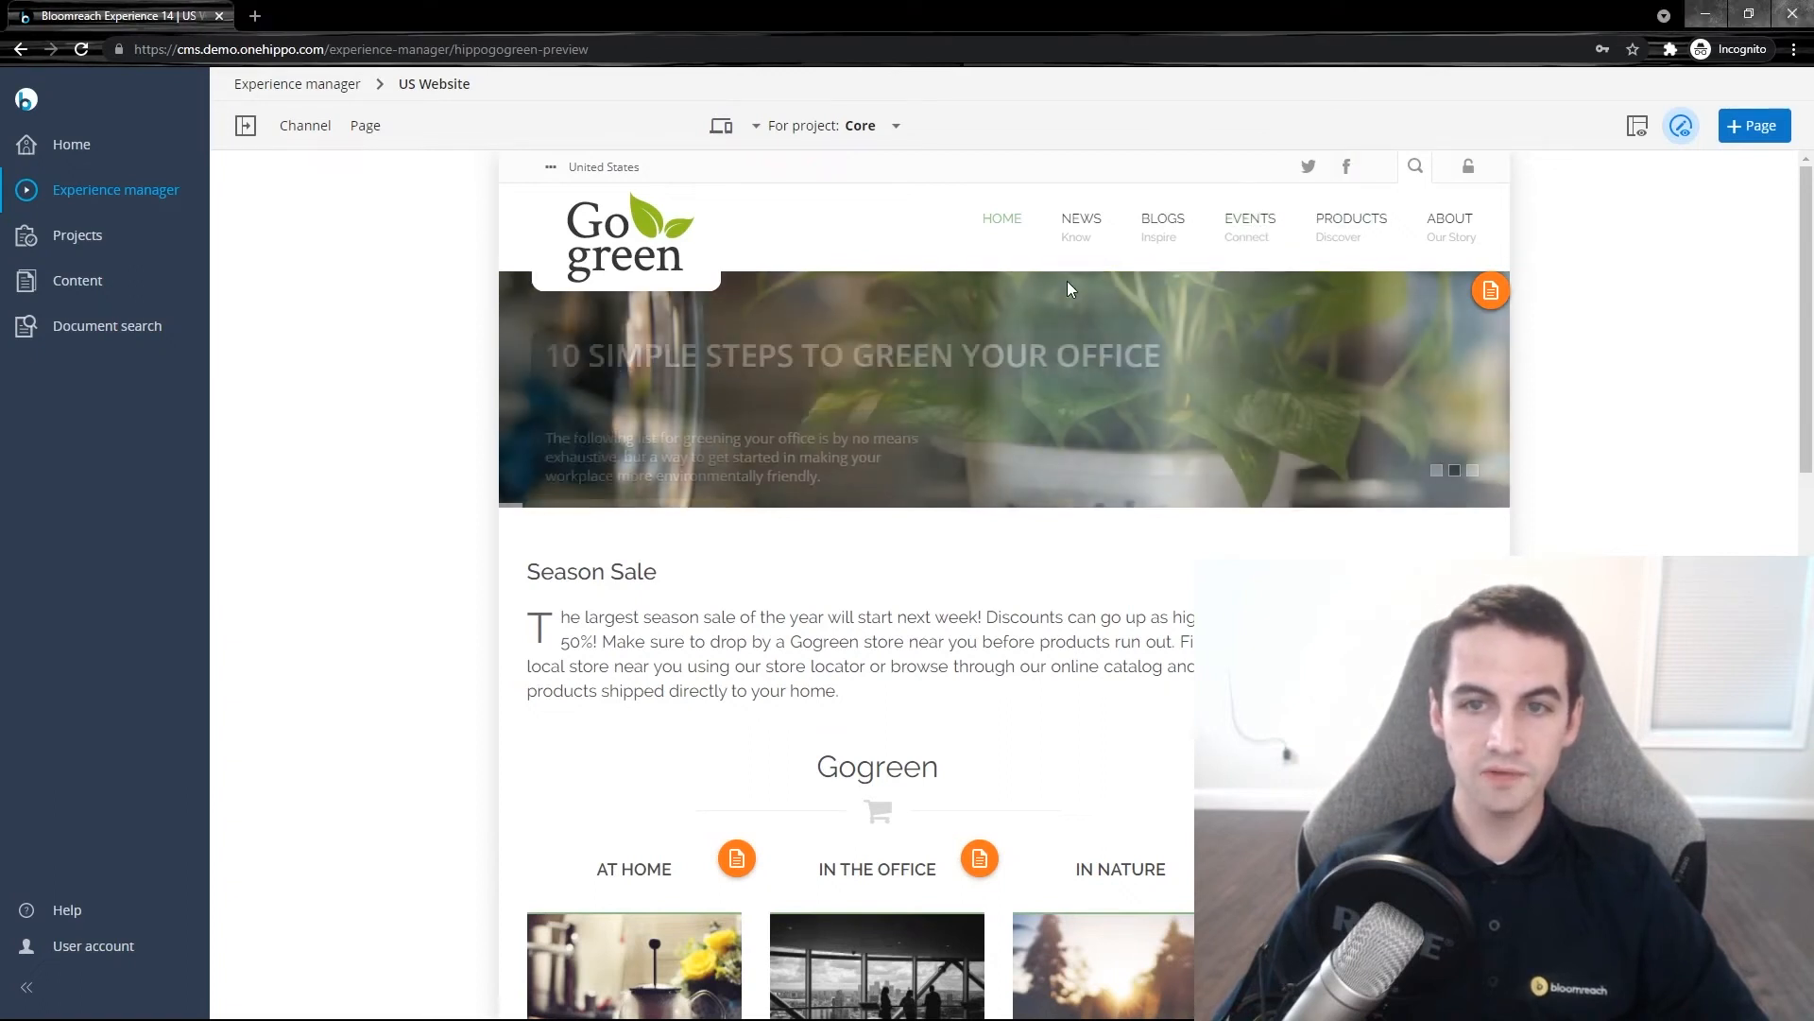
click(1248, 219)
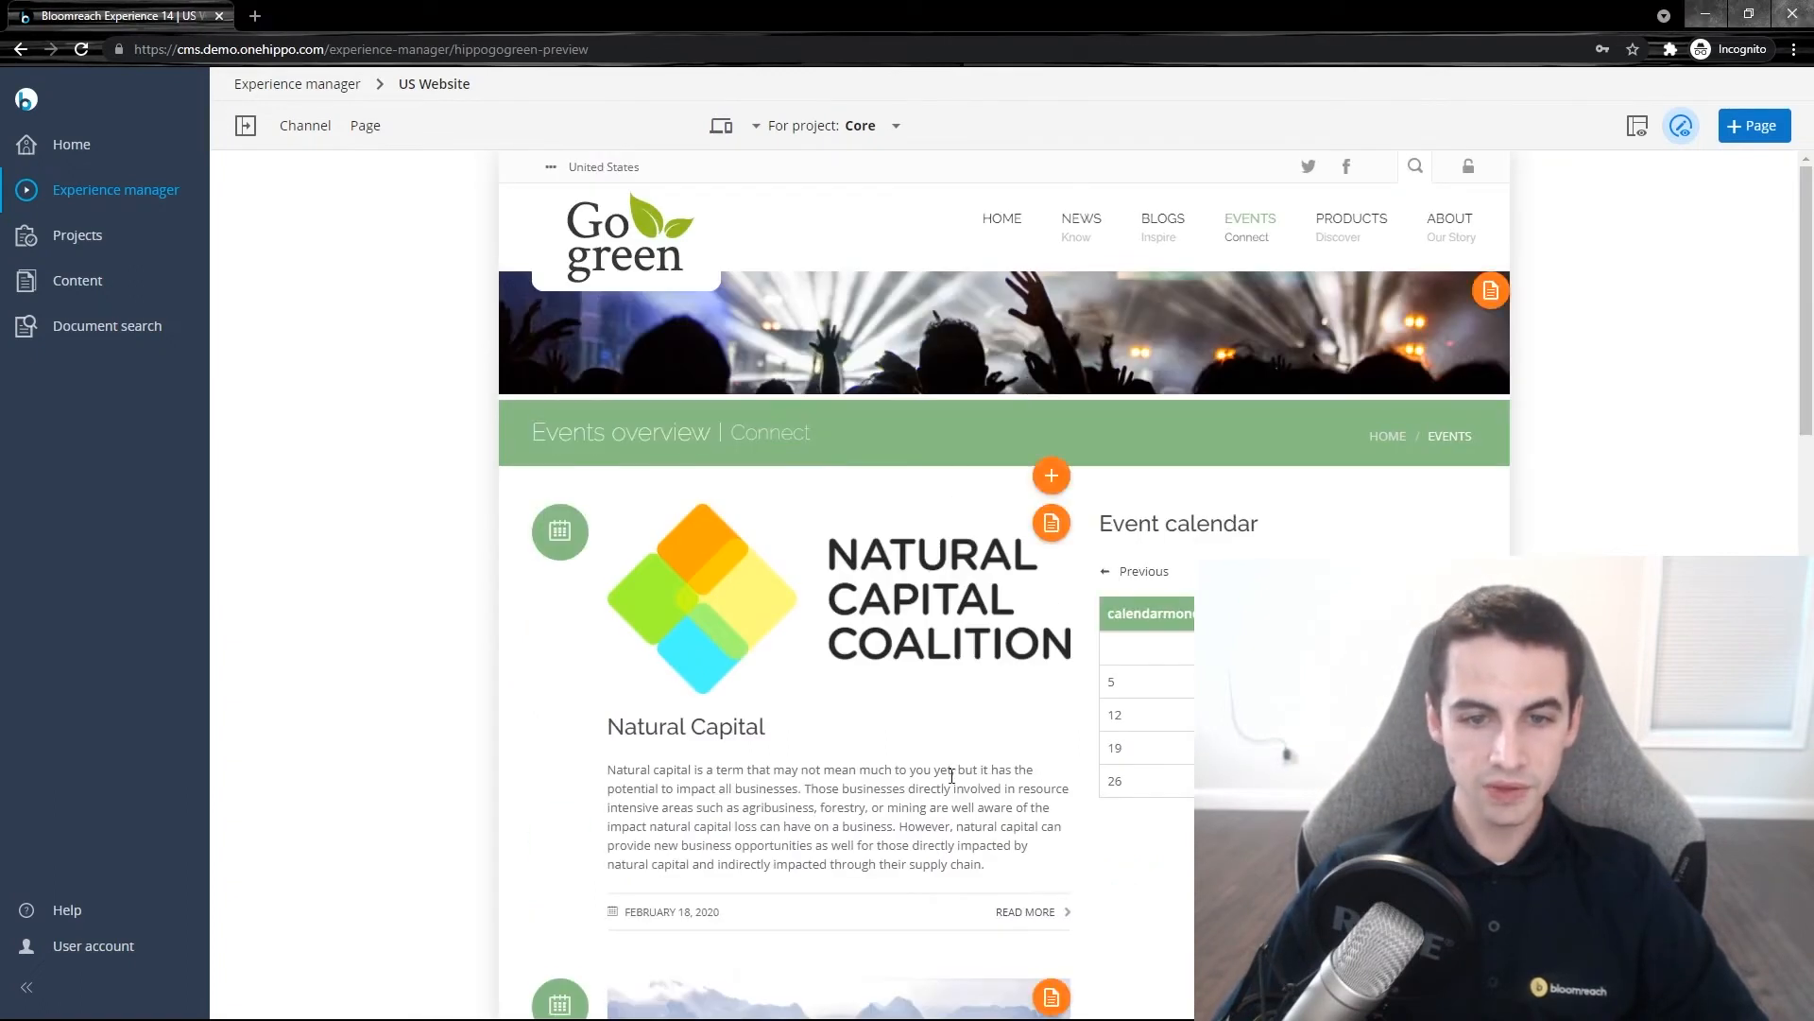
scroll(down, 3)
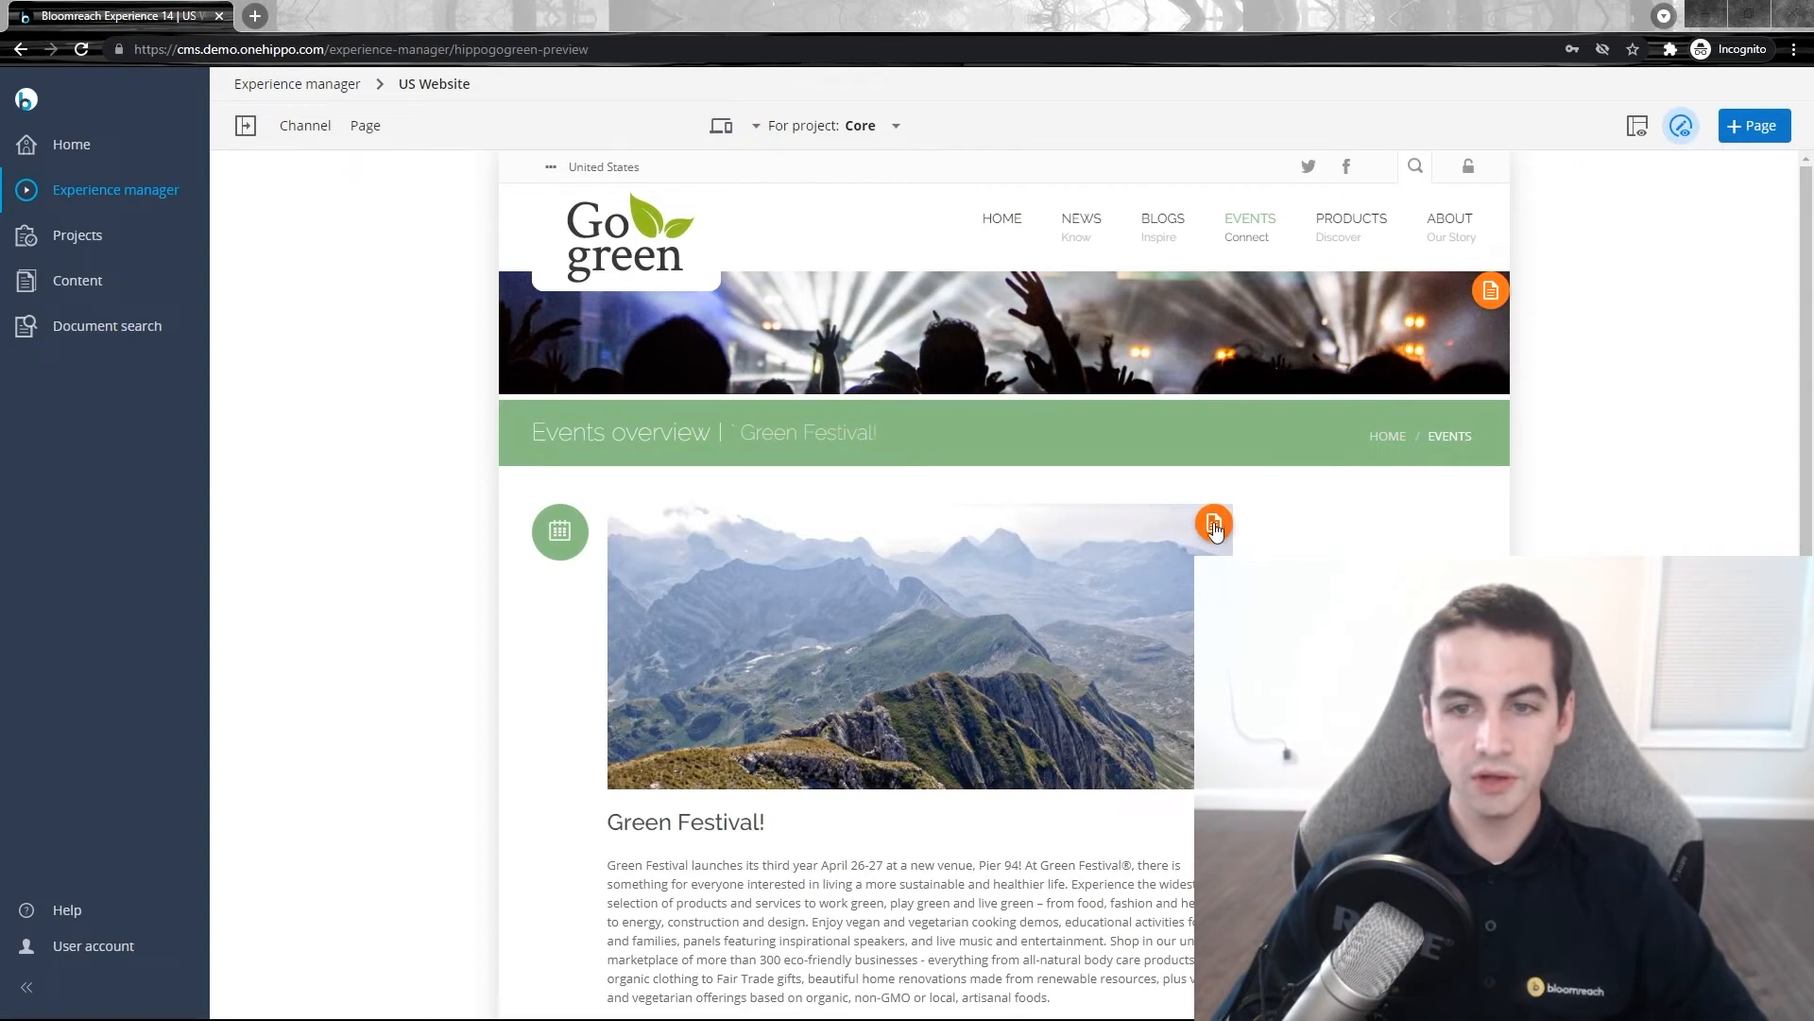
- Delete the '!' from the Green Festival title in the Document panel
click(1214, 522)
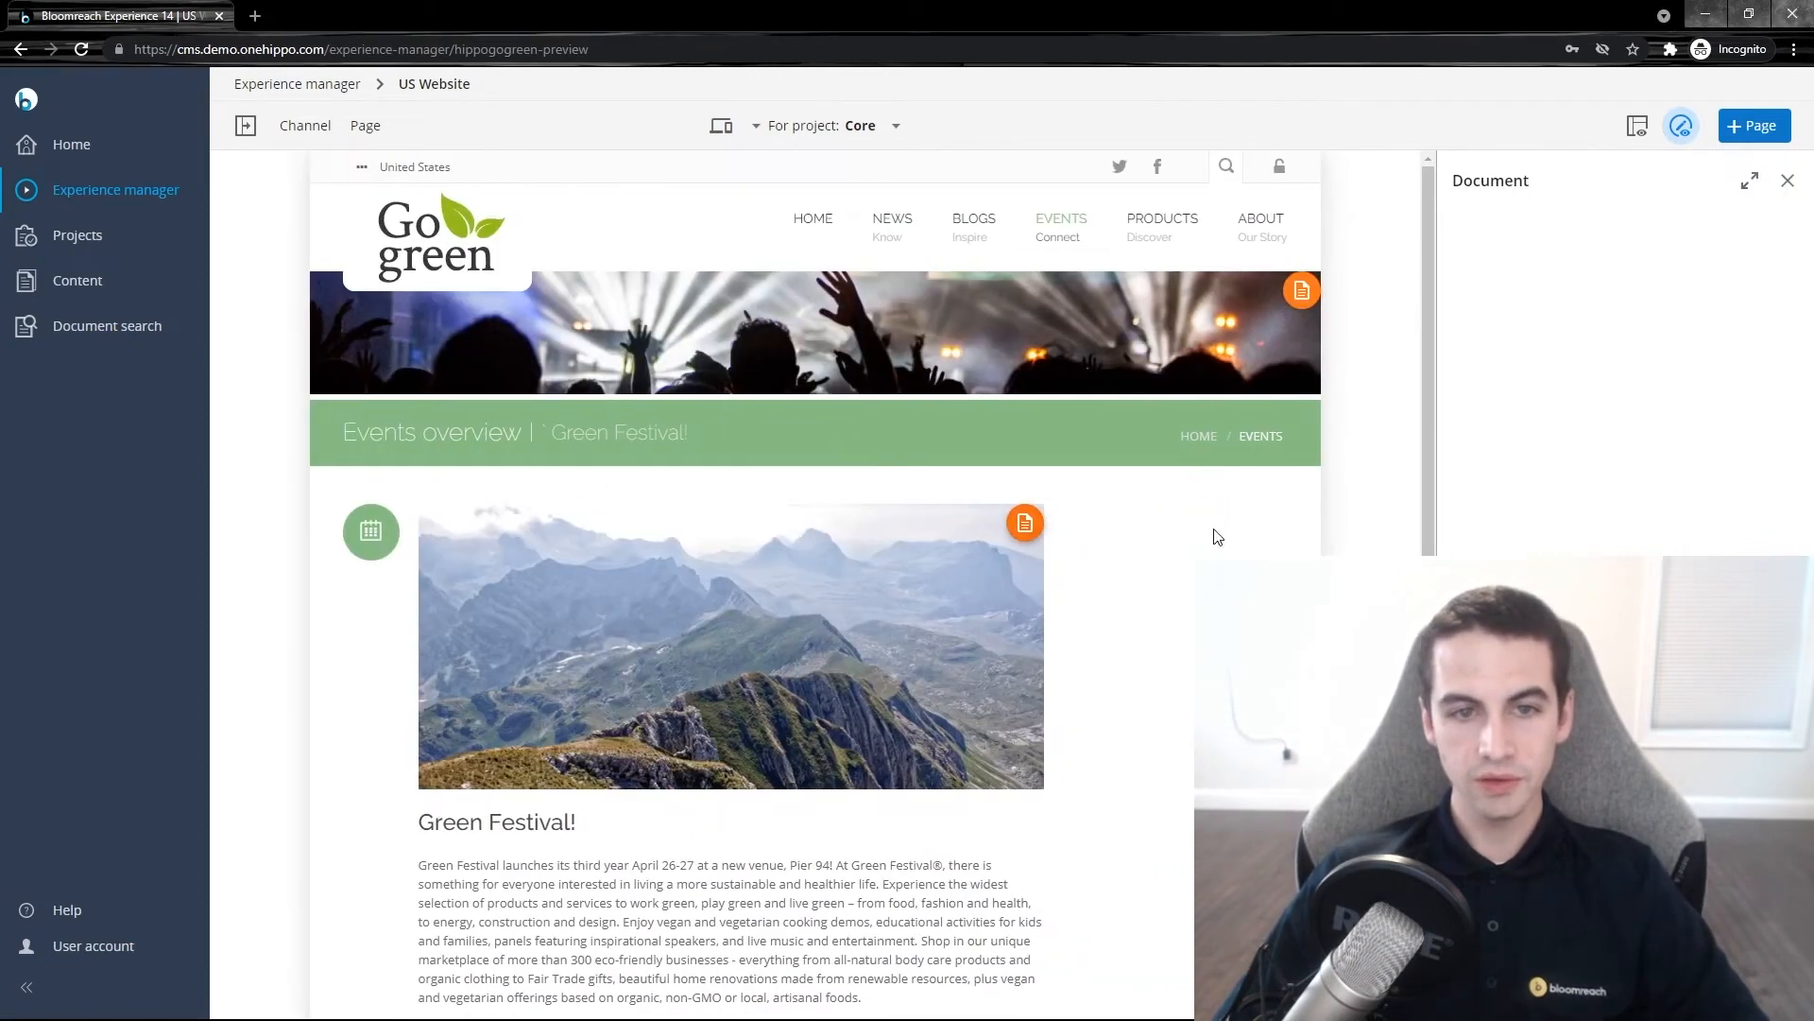
click(1023, 522)
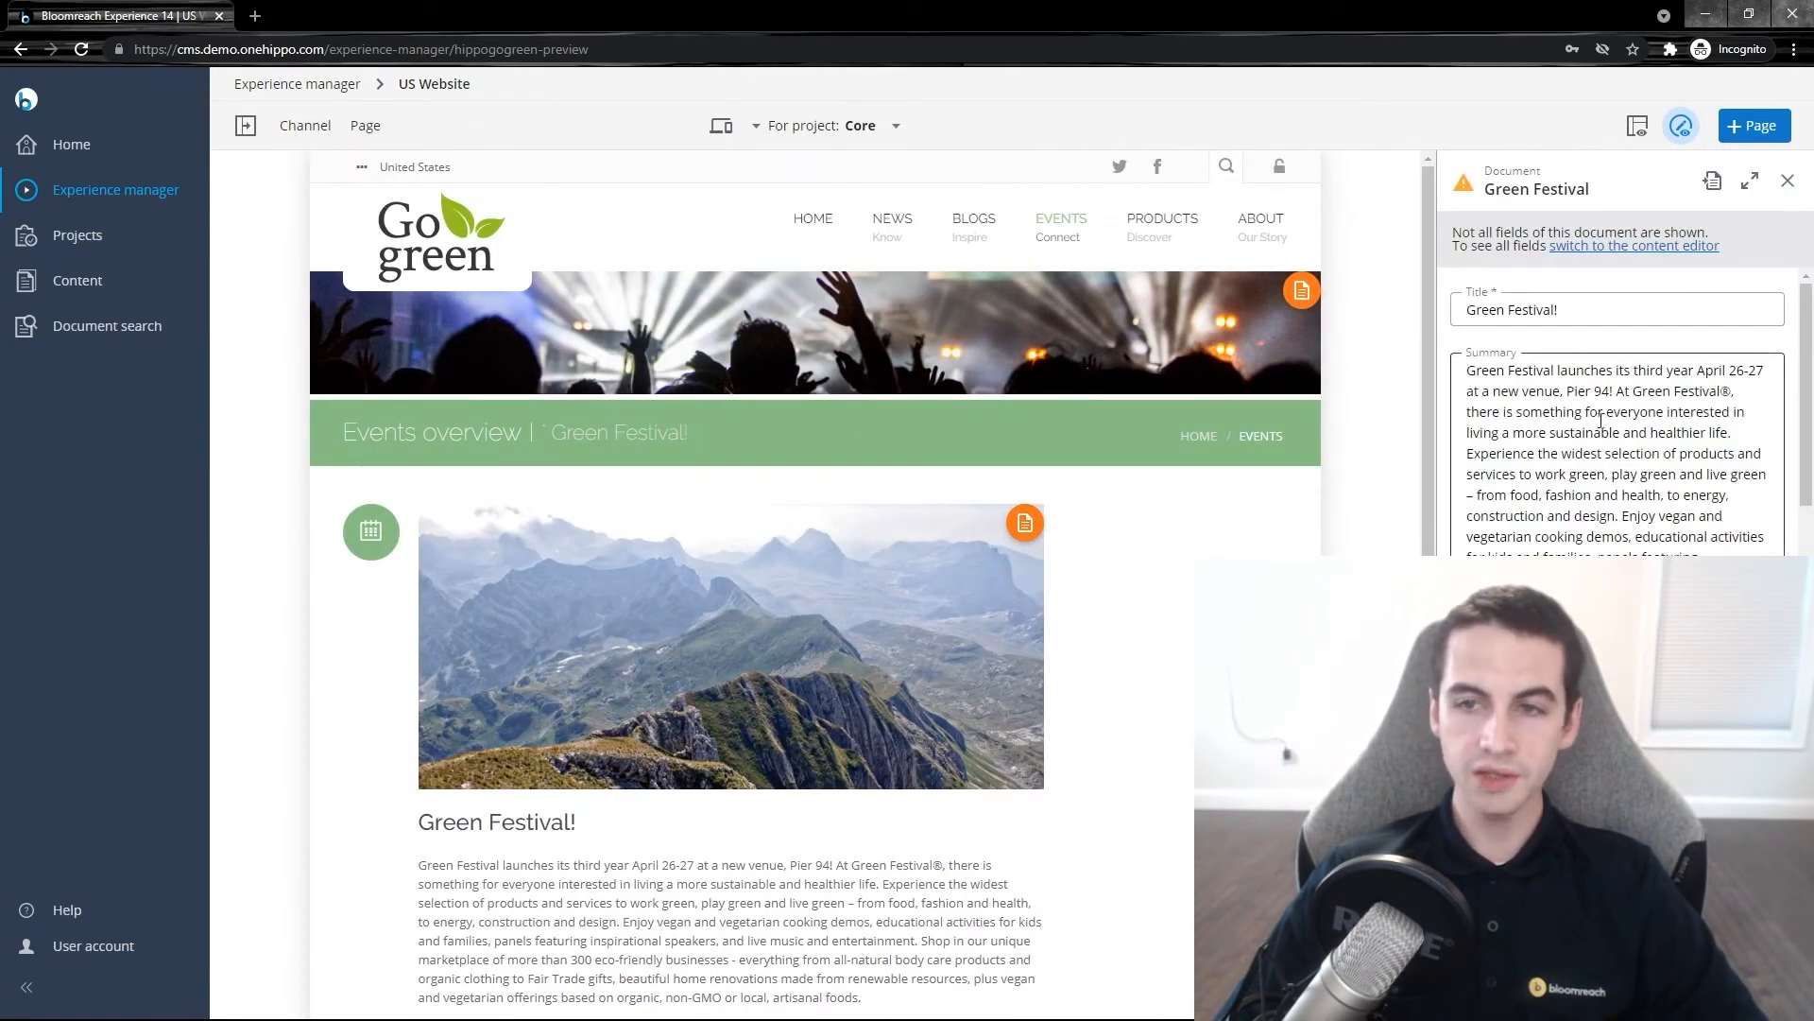
mouse_move(1357, 307)
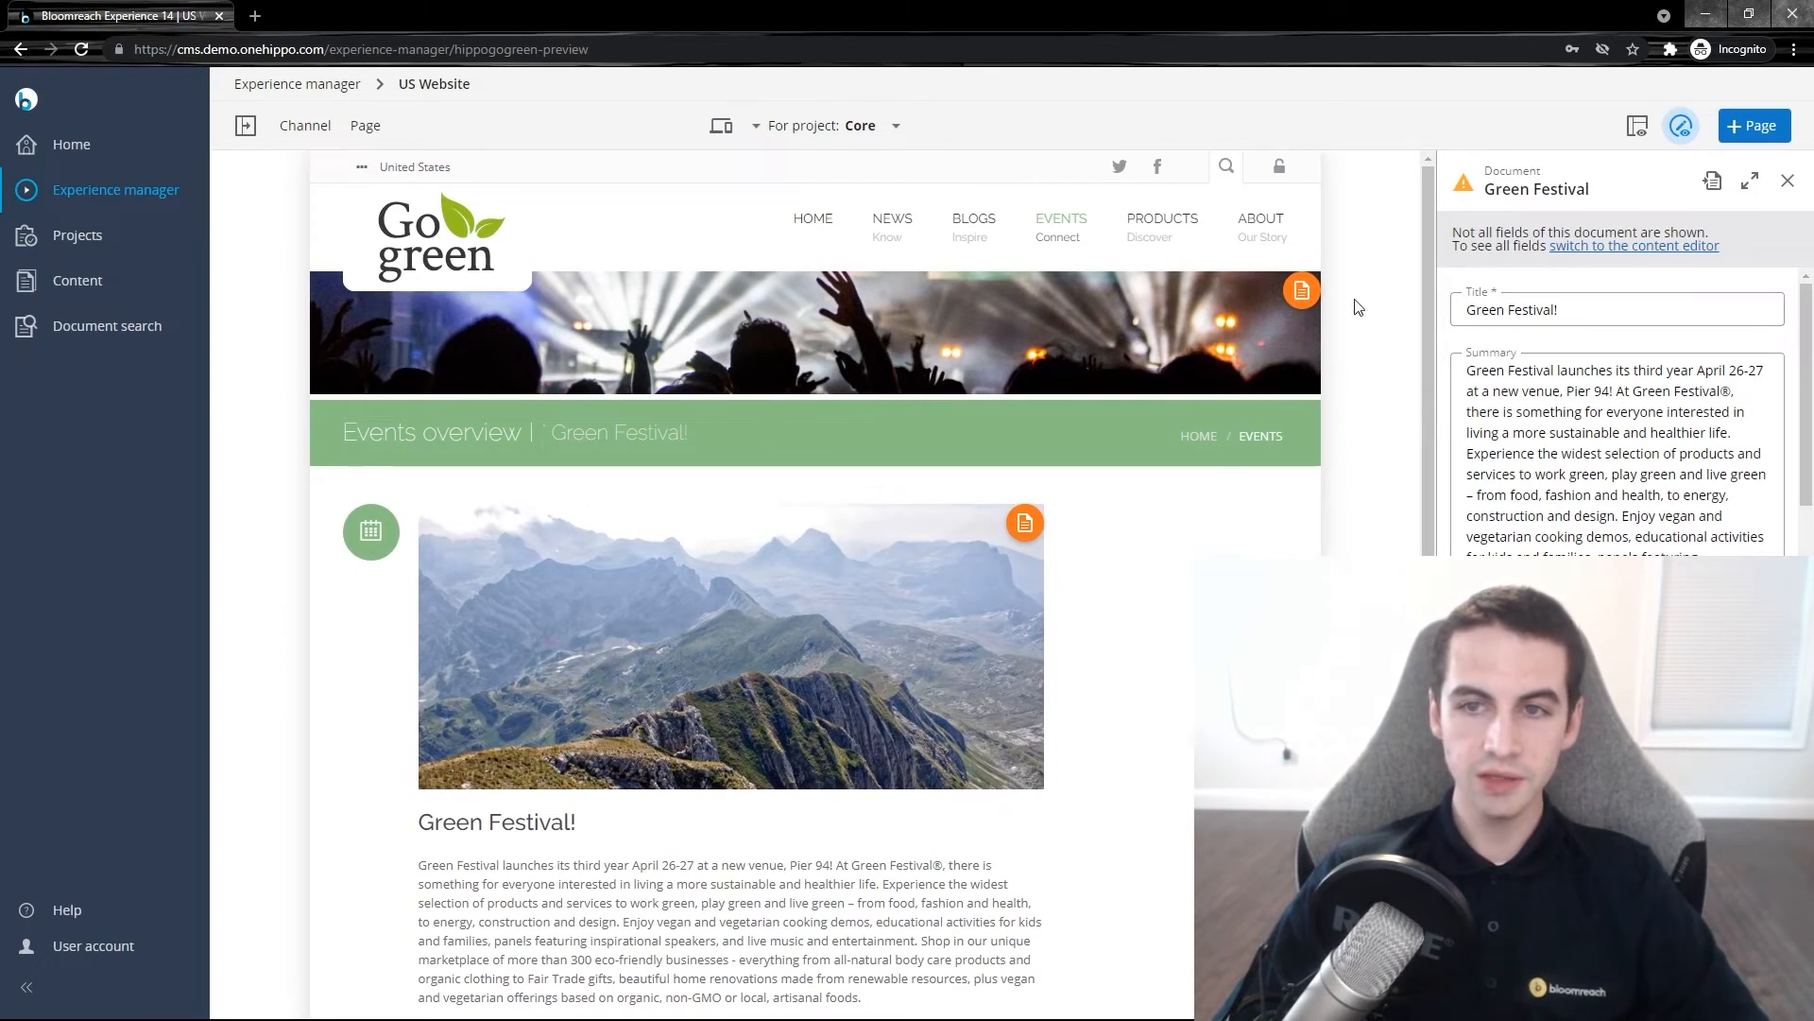
mouse_move(1404, 437)
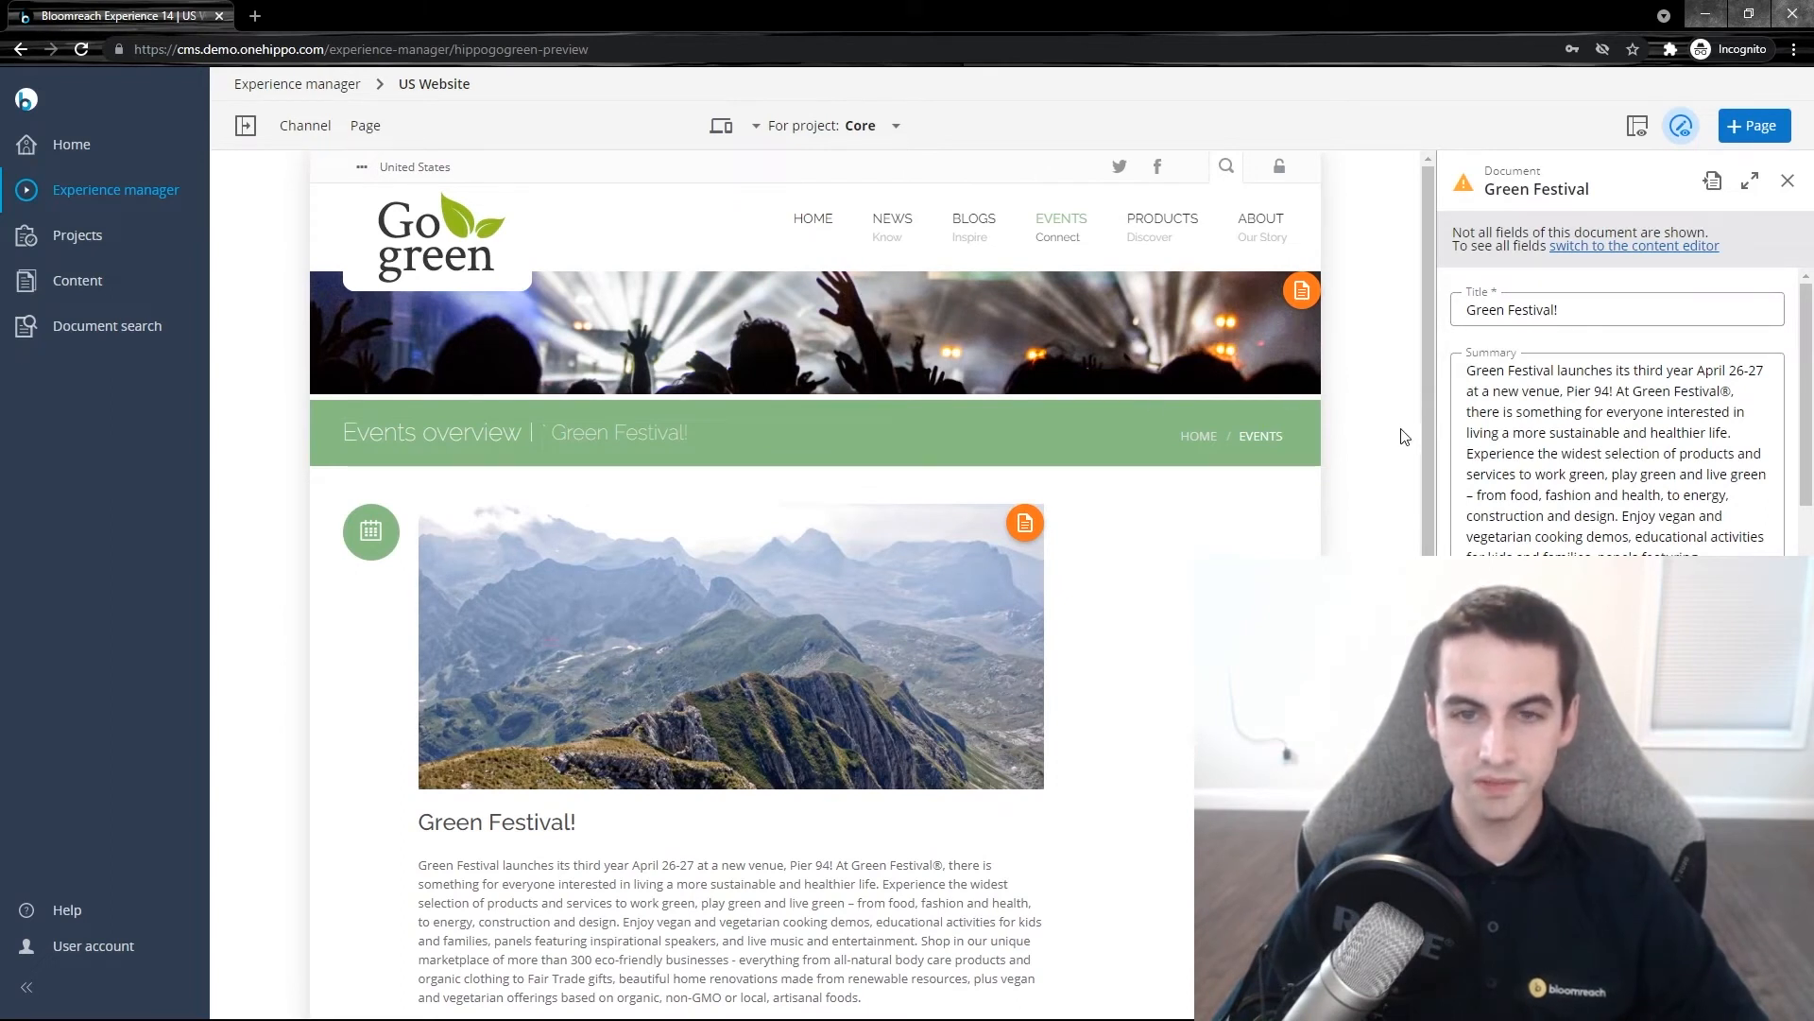
click(1600, 309)
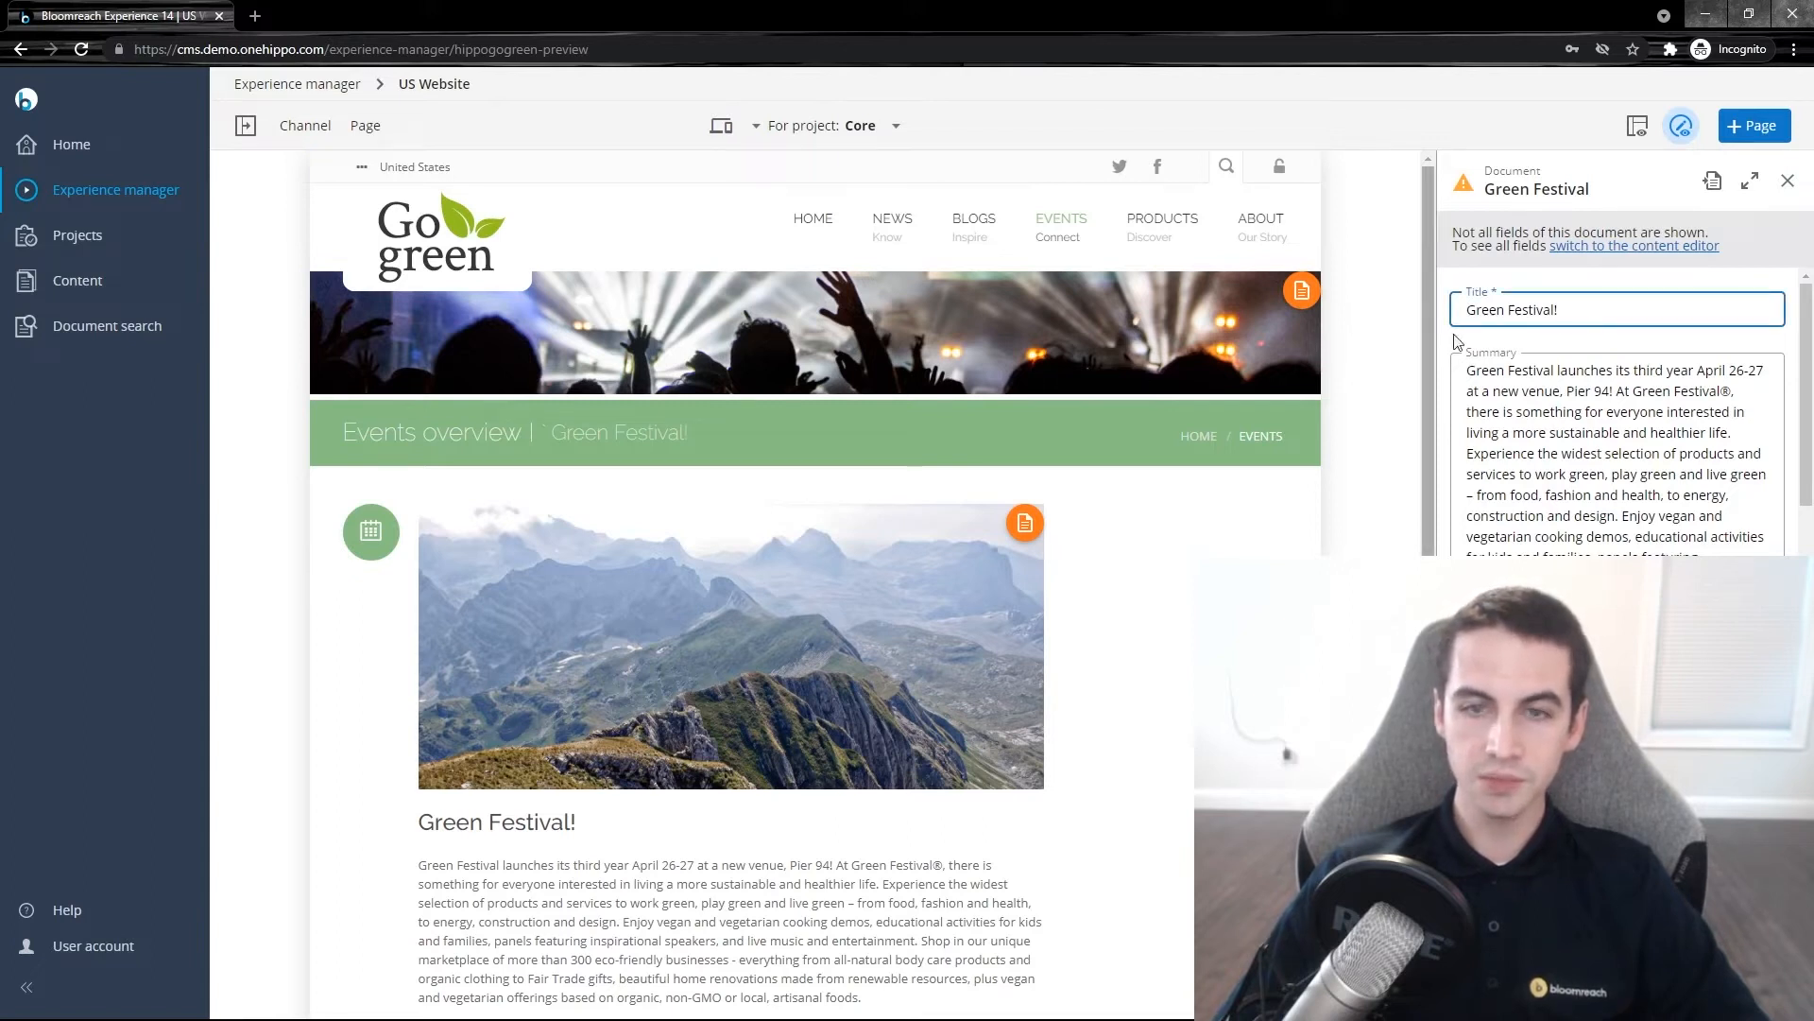
click(1581, 309)
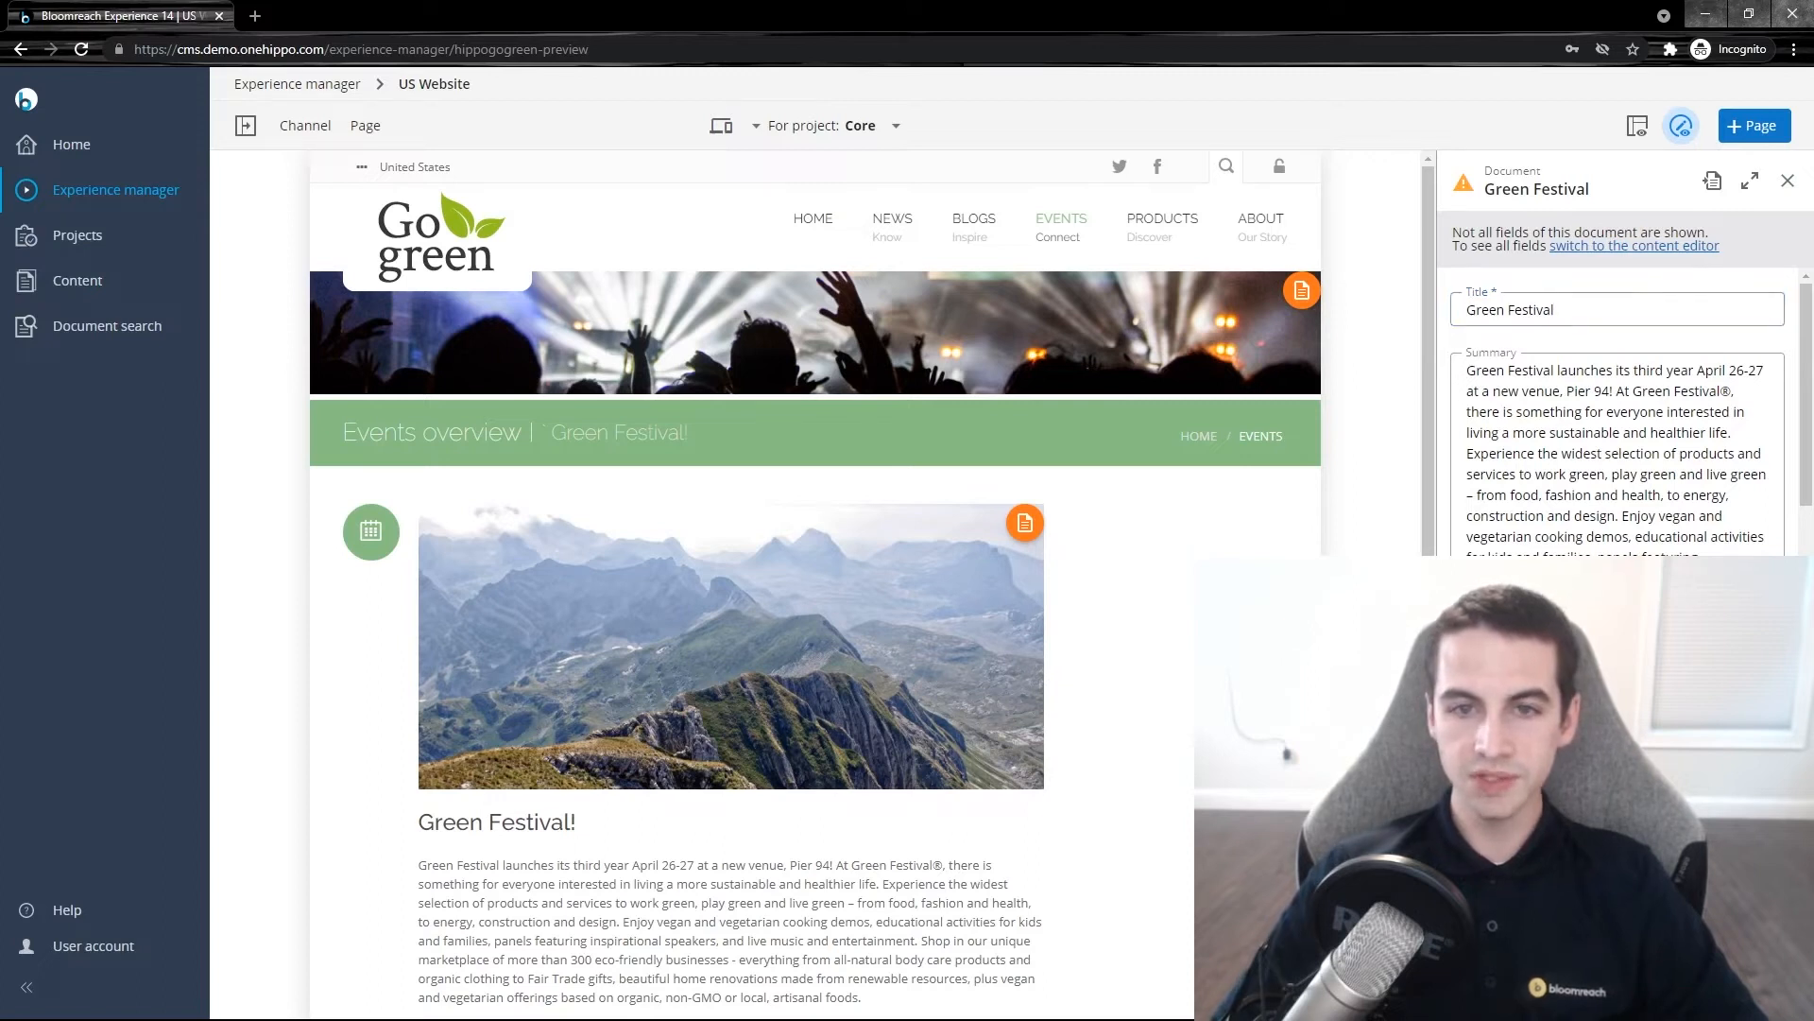
mouse_move(628, 828)
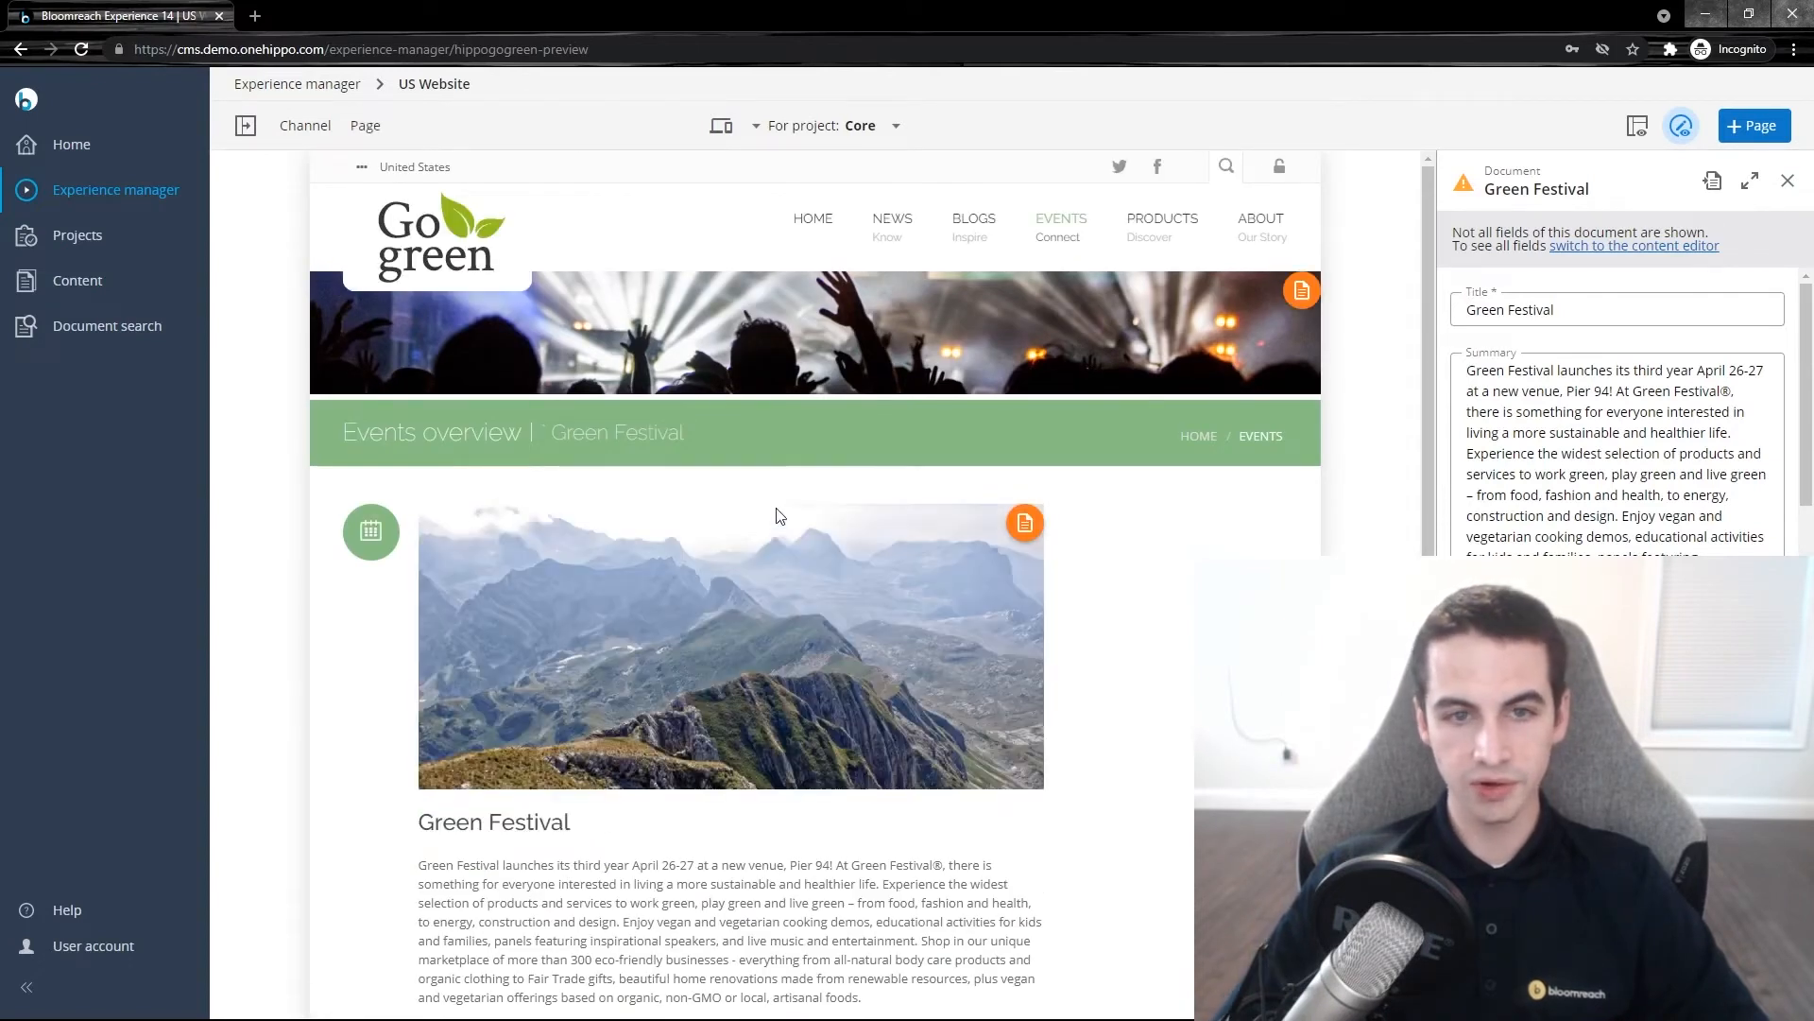
click(1535, 473)
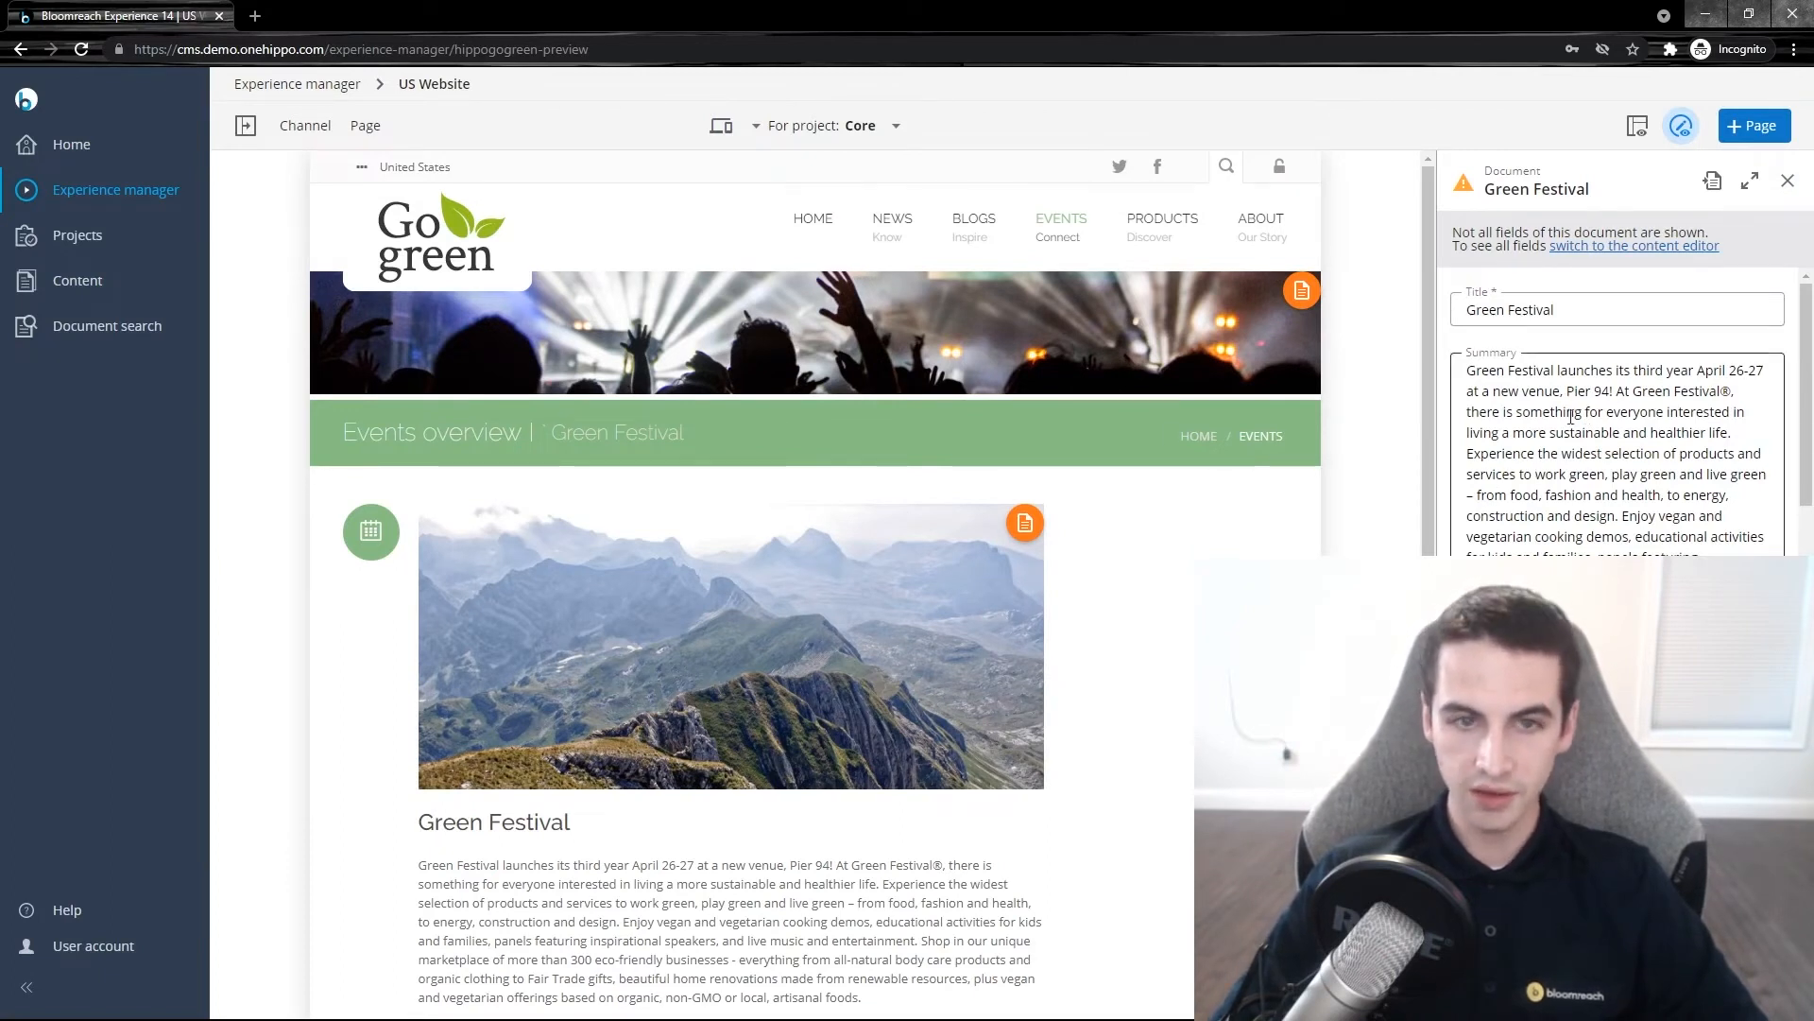
mouse_move(954, 707)
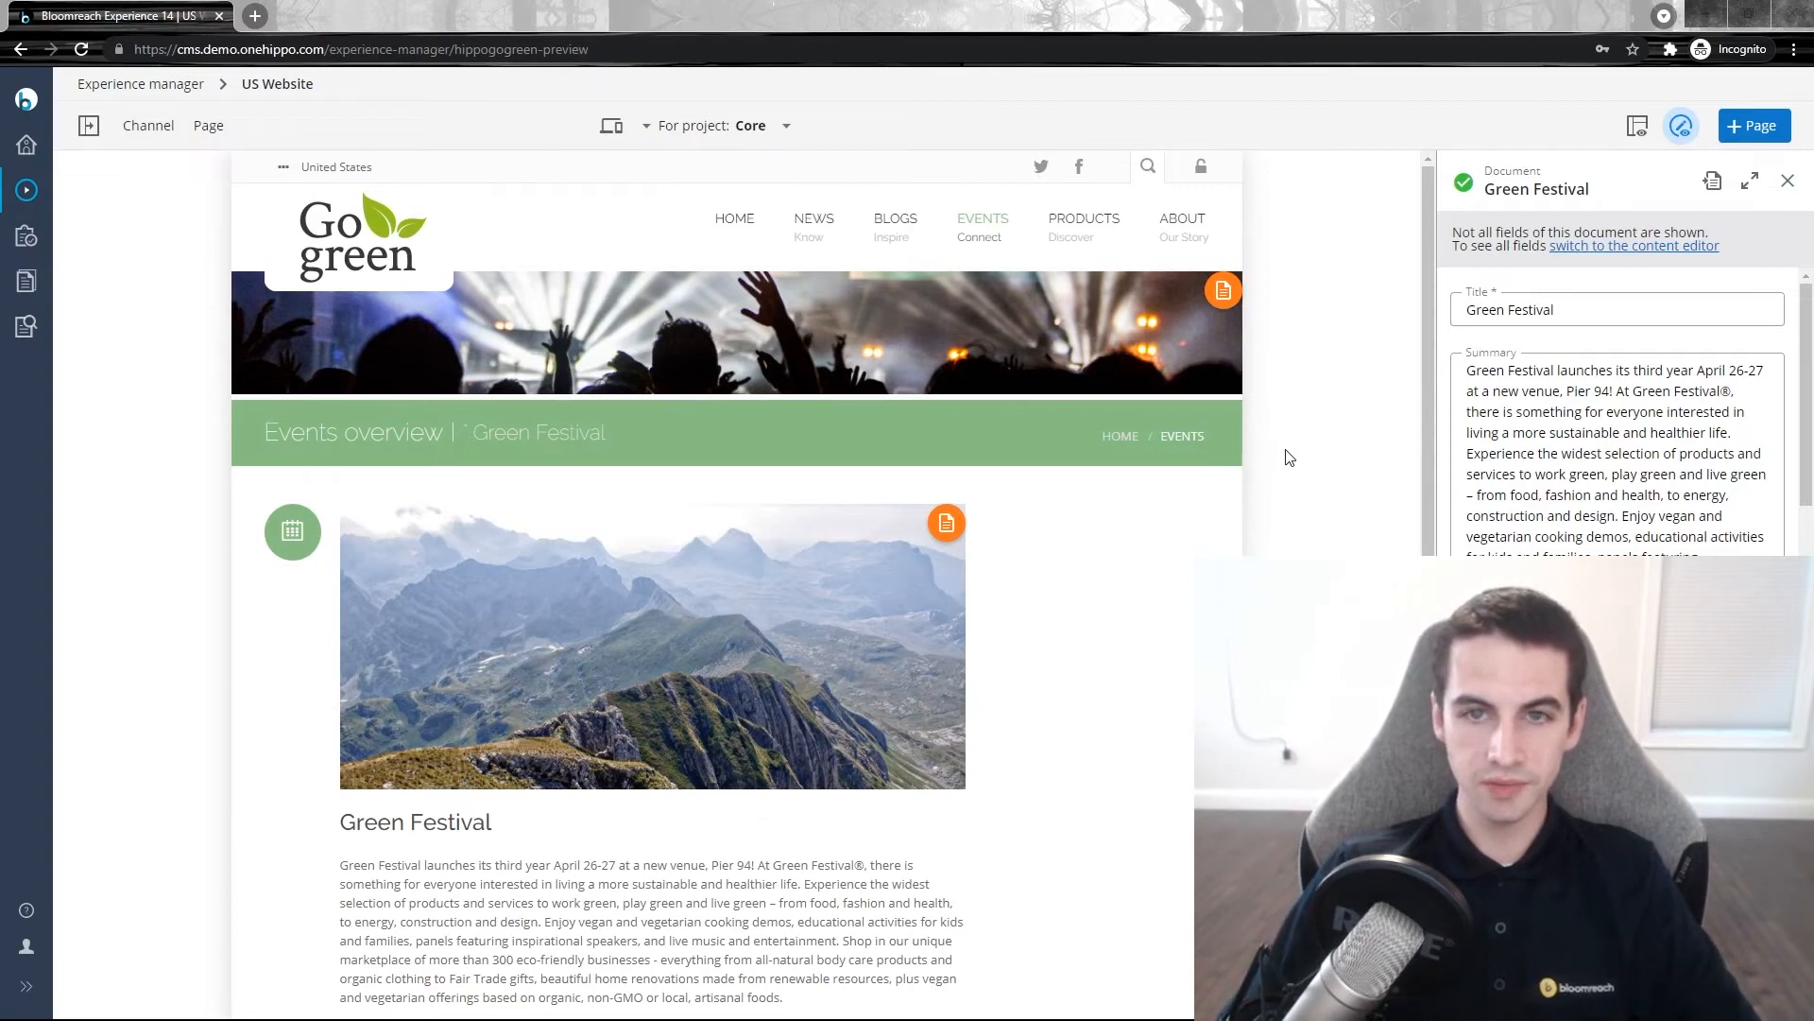
mouse_move(1349, 385)
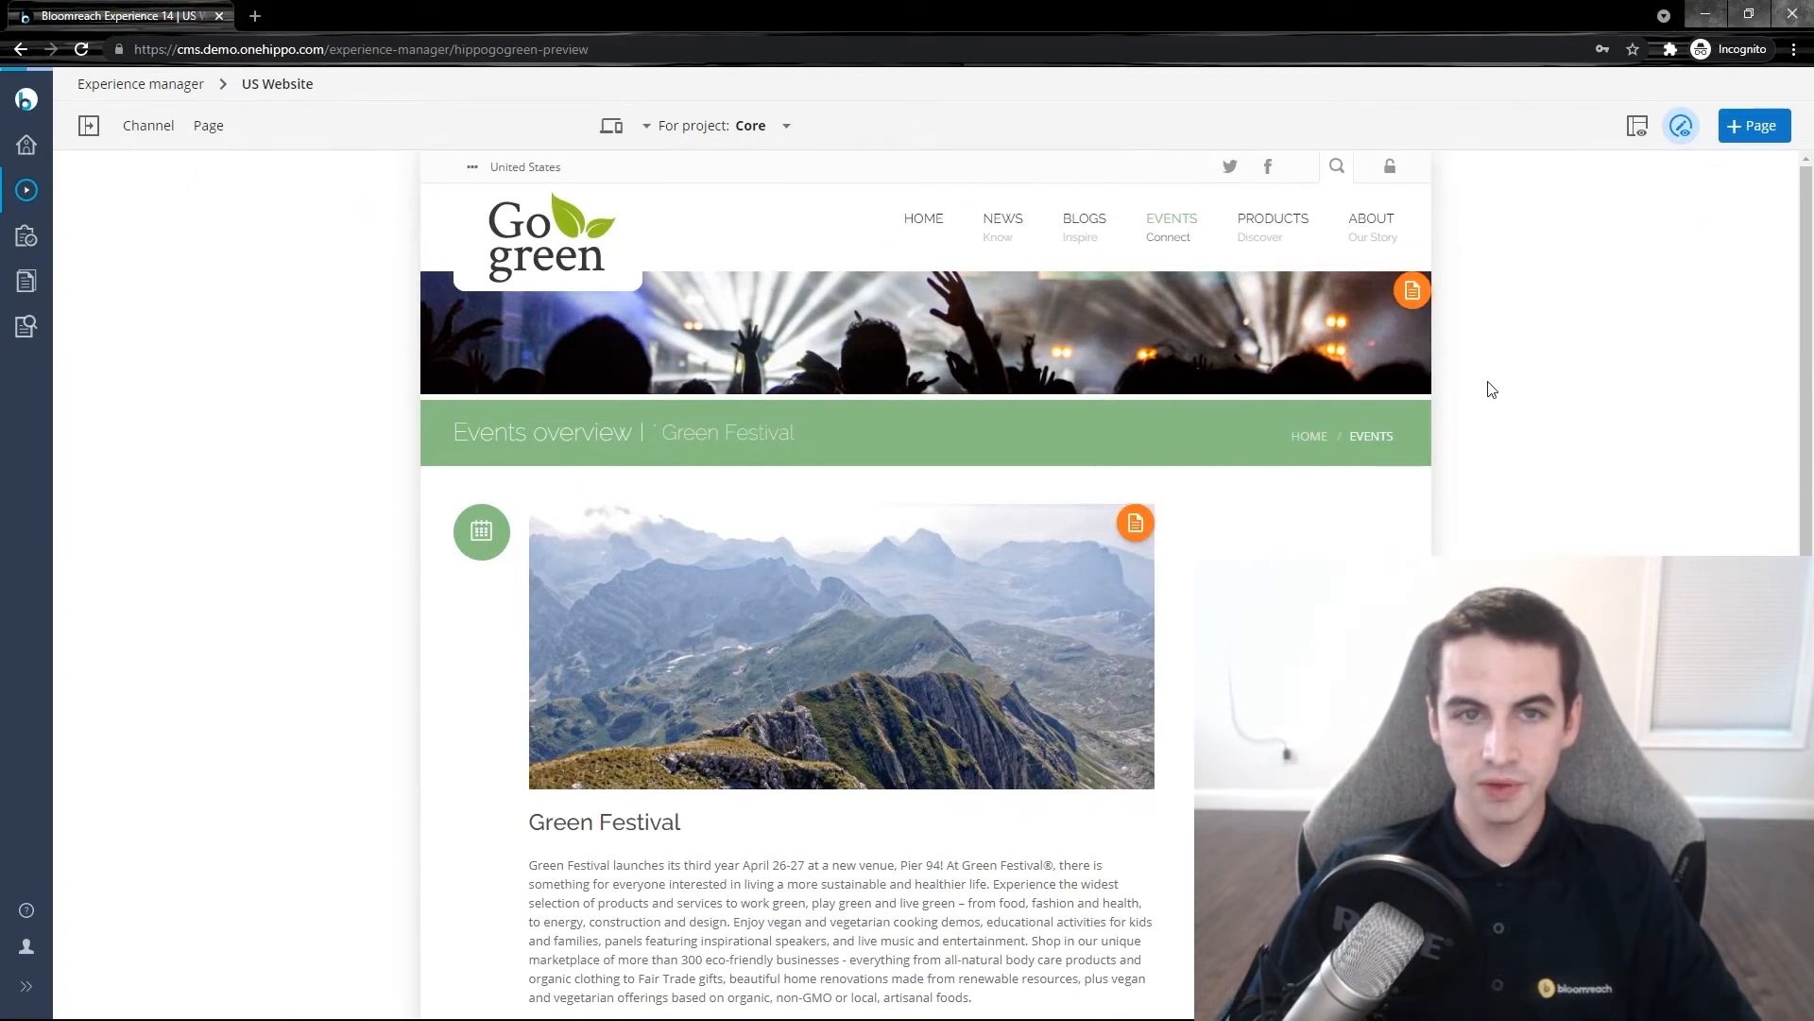
mouse_move(1462, 431)
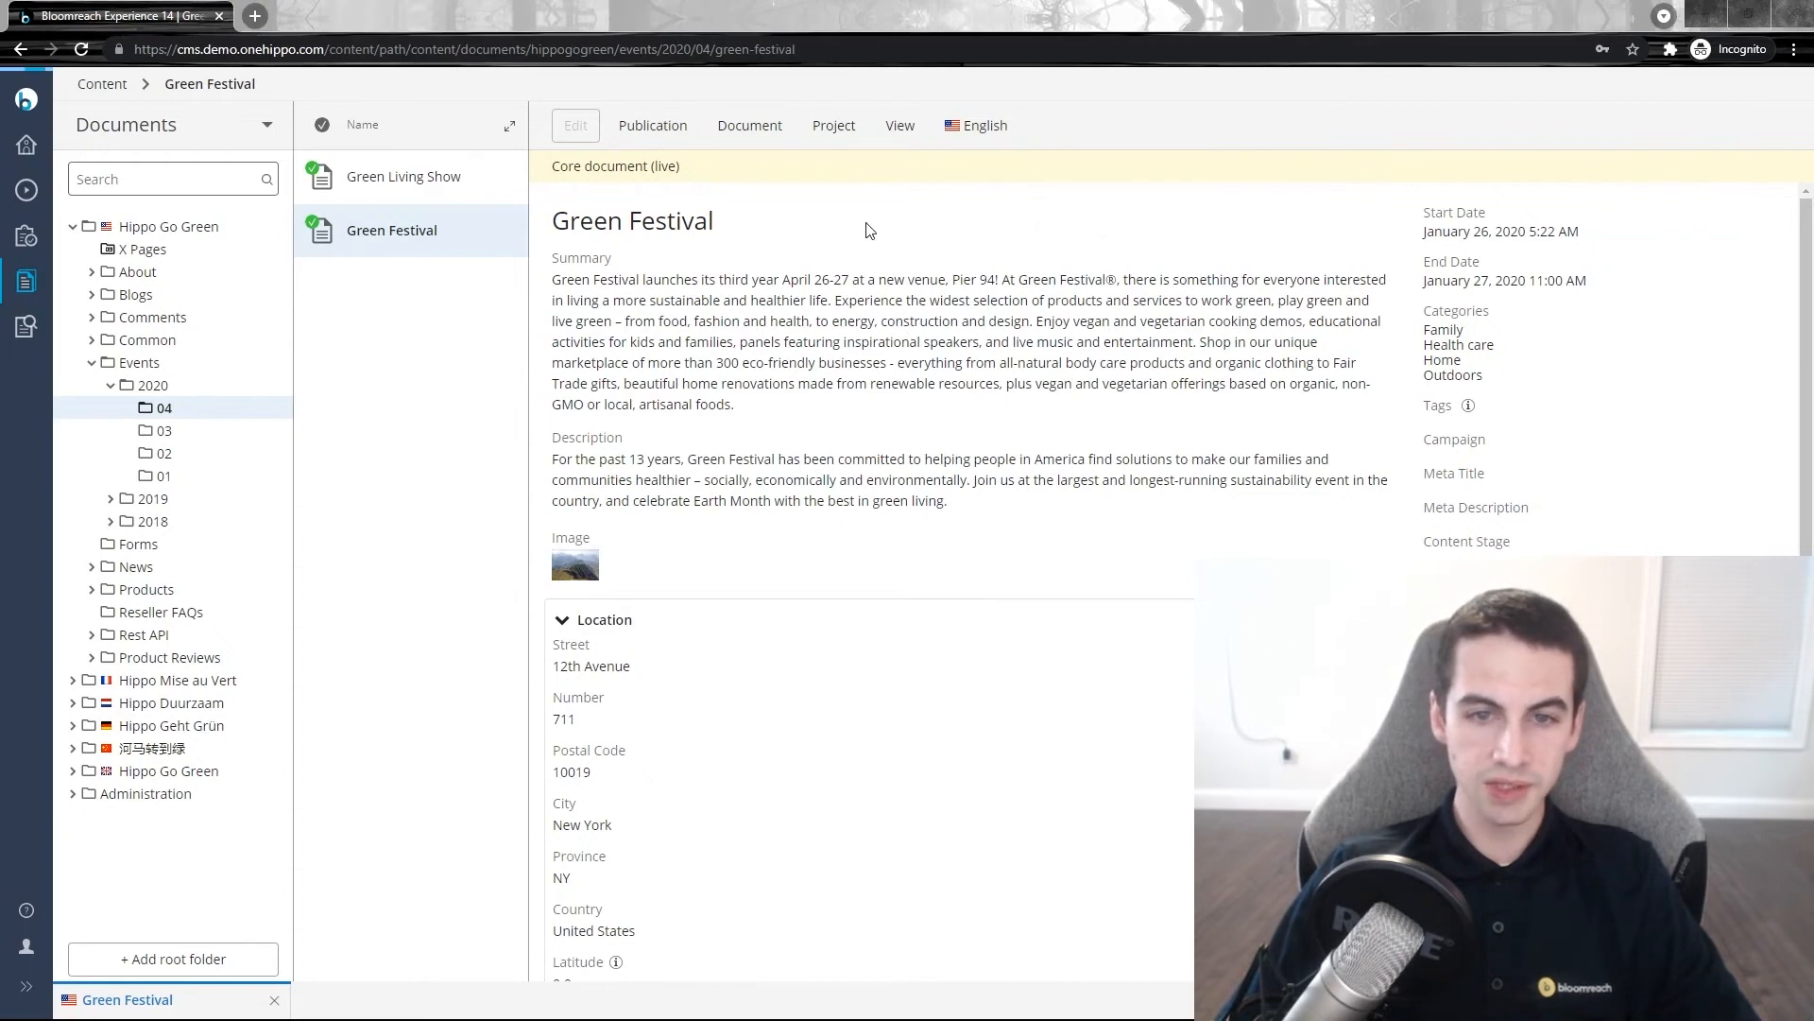
- Change the title to 'The Green Festival' and prefix the summary with 'New York City's'
click(576, 125)
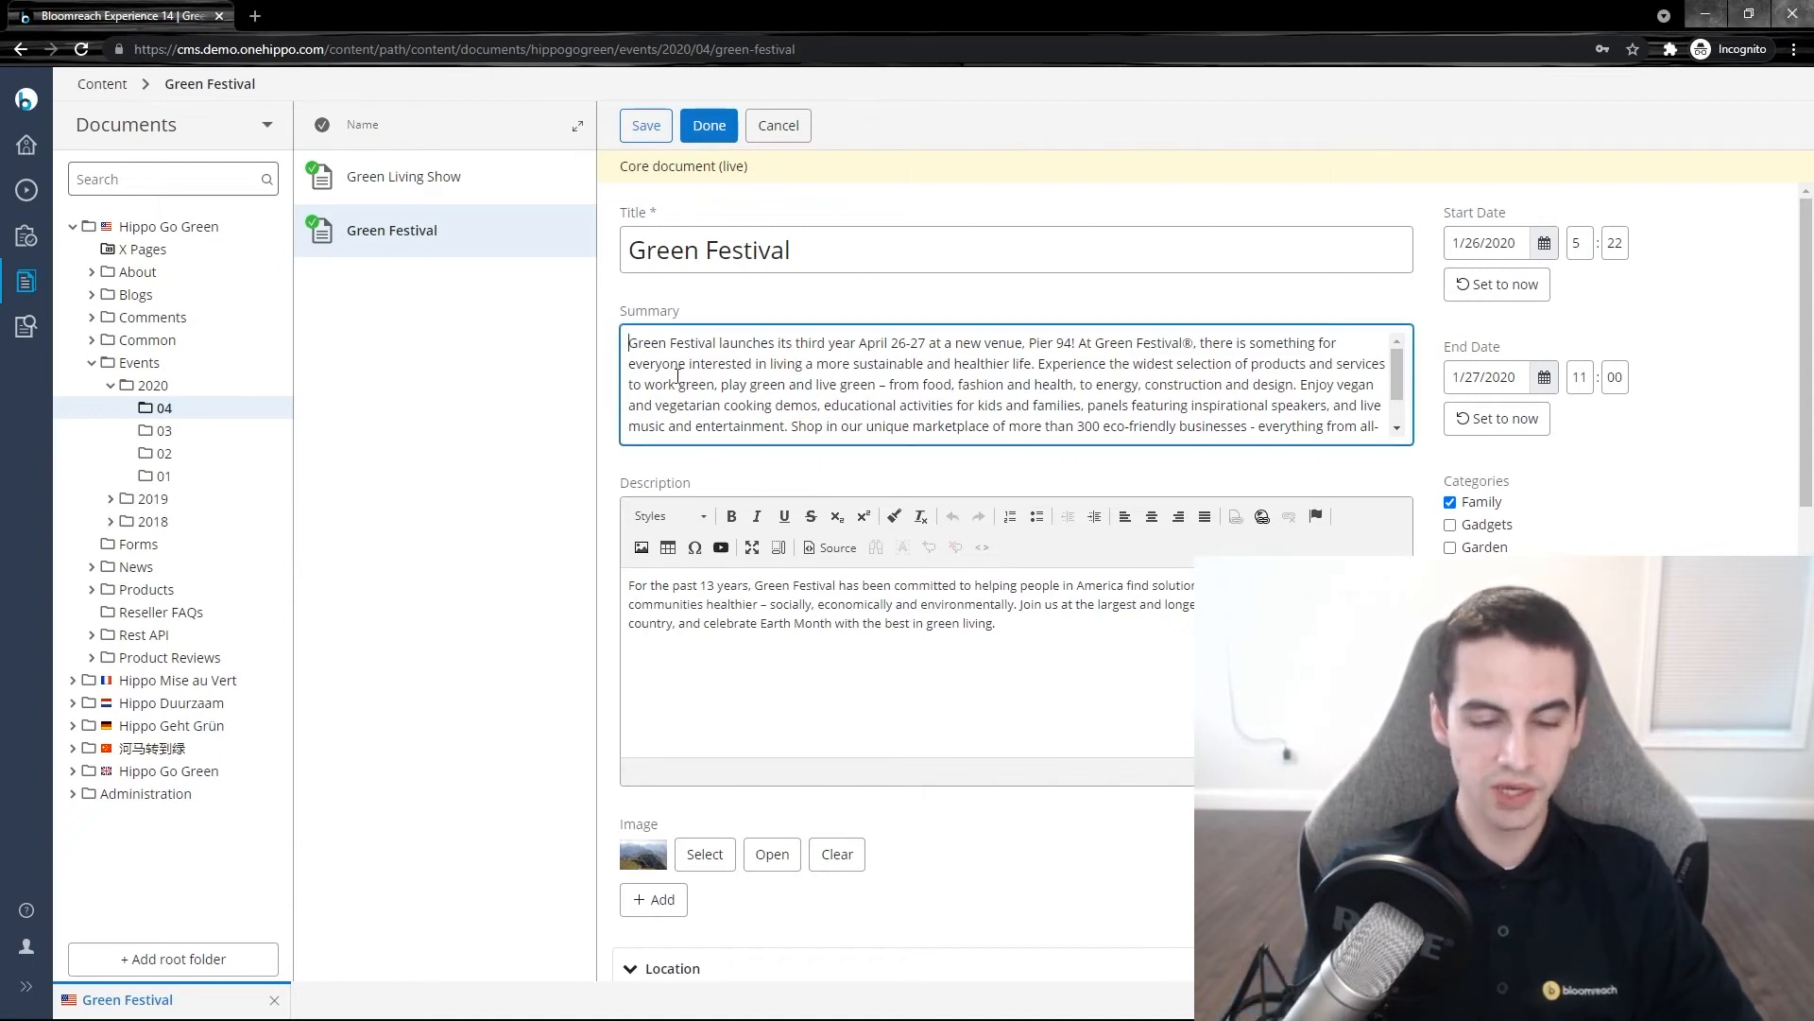
text(New)
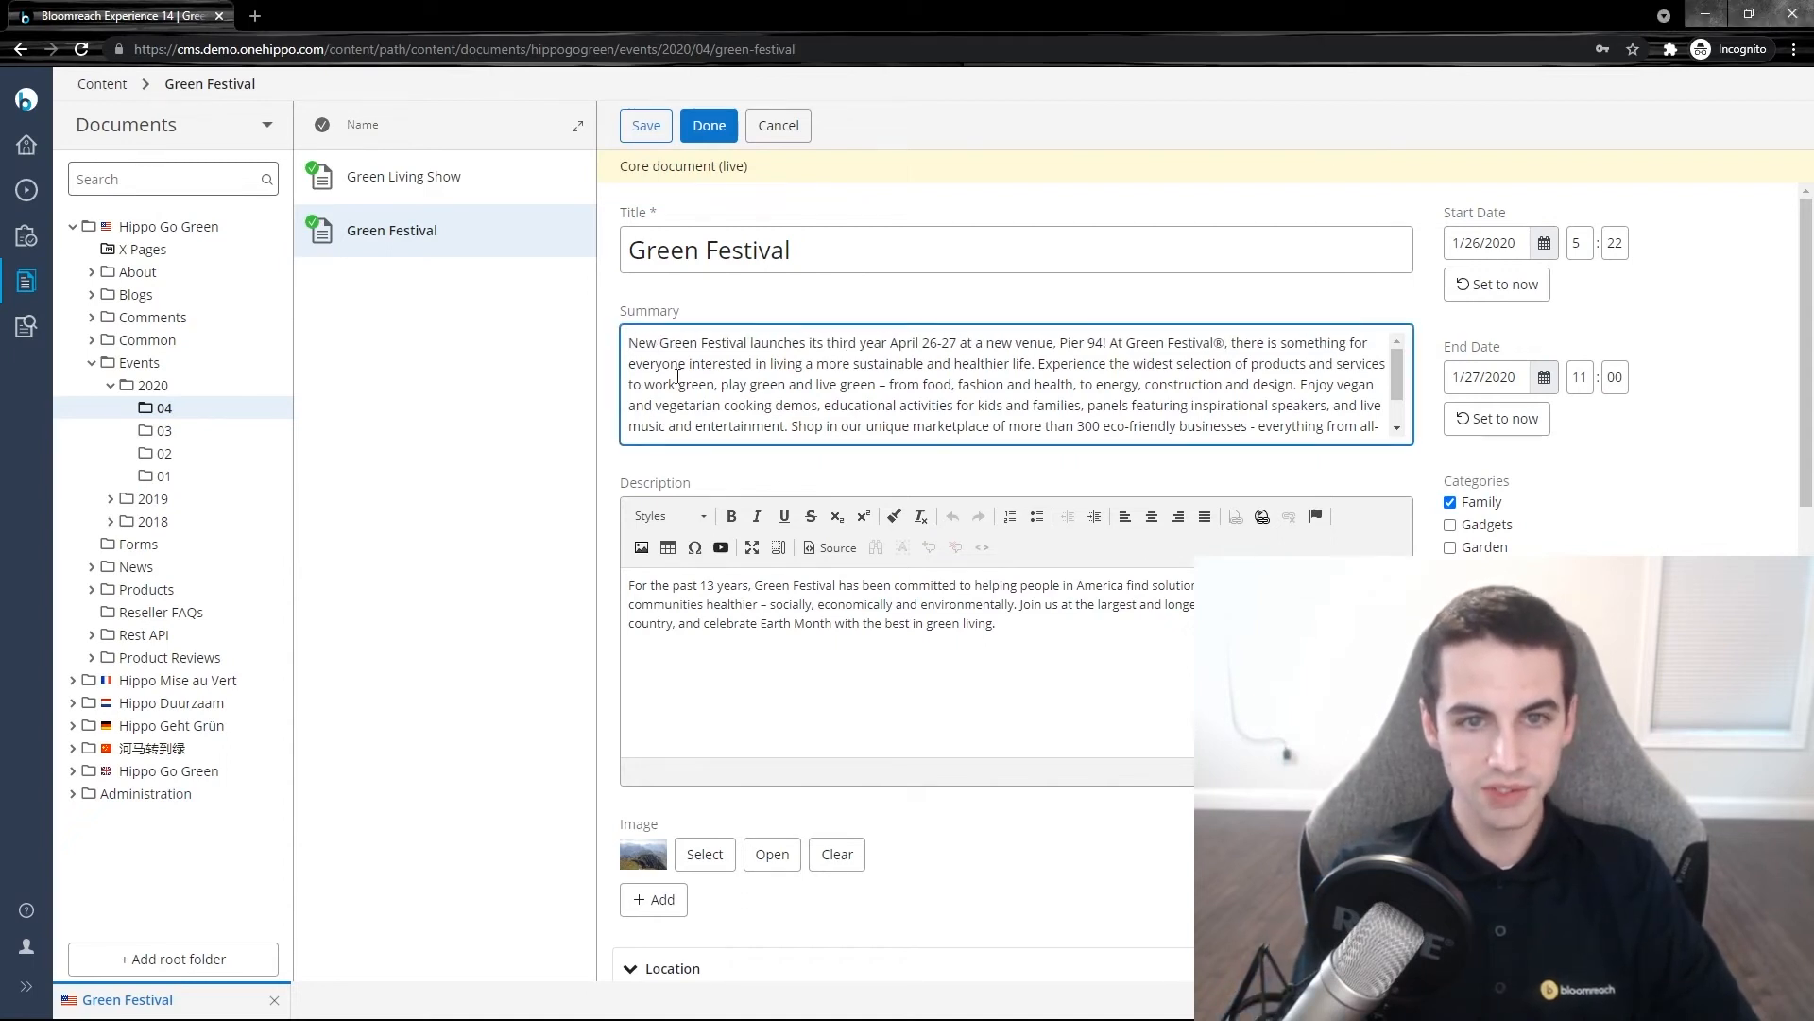
text(York City's)
click(1017, 249)
text(The )
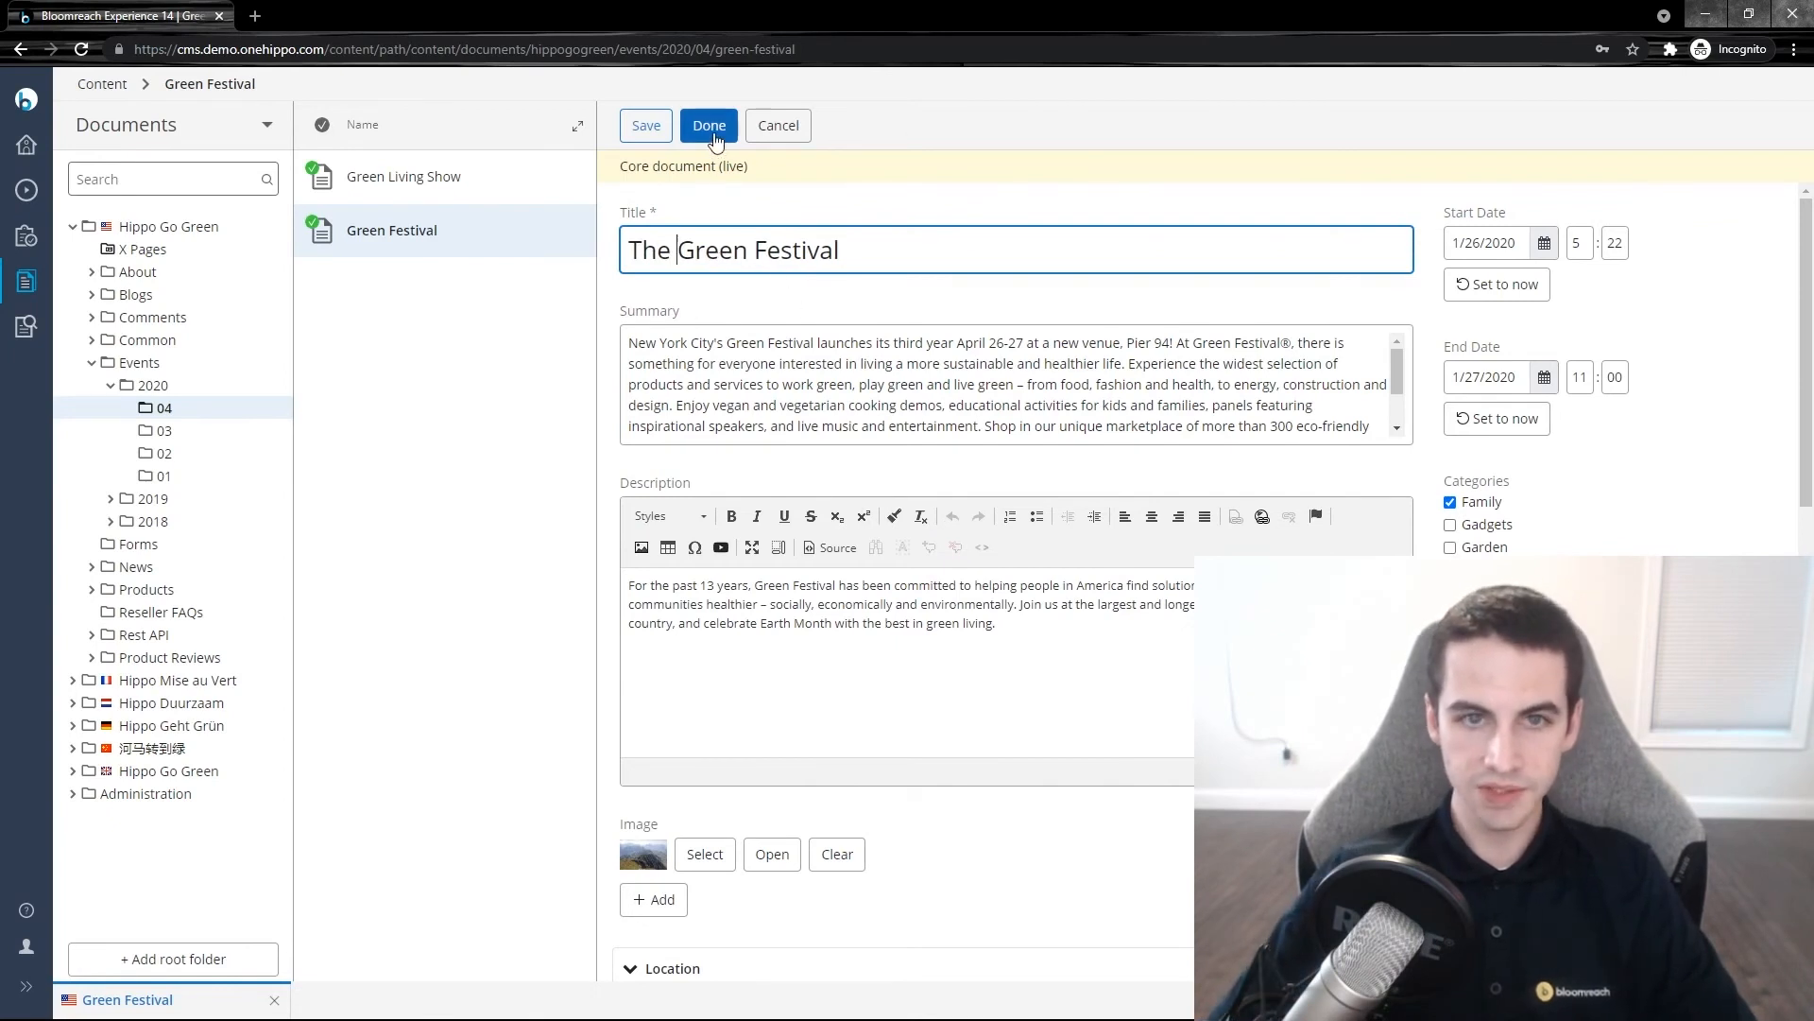
- Save and exit the Green Festival document, reviewing its highlighted unpublished changes
click(707, 125)
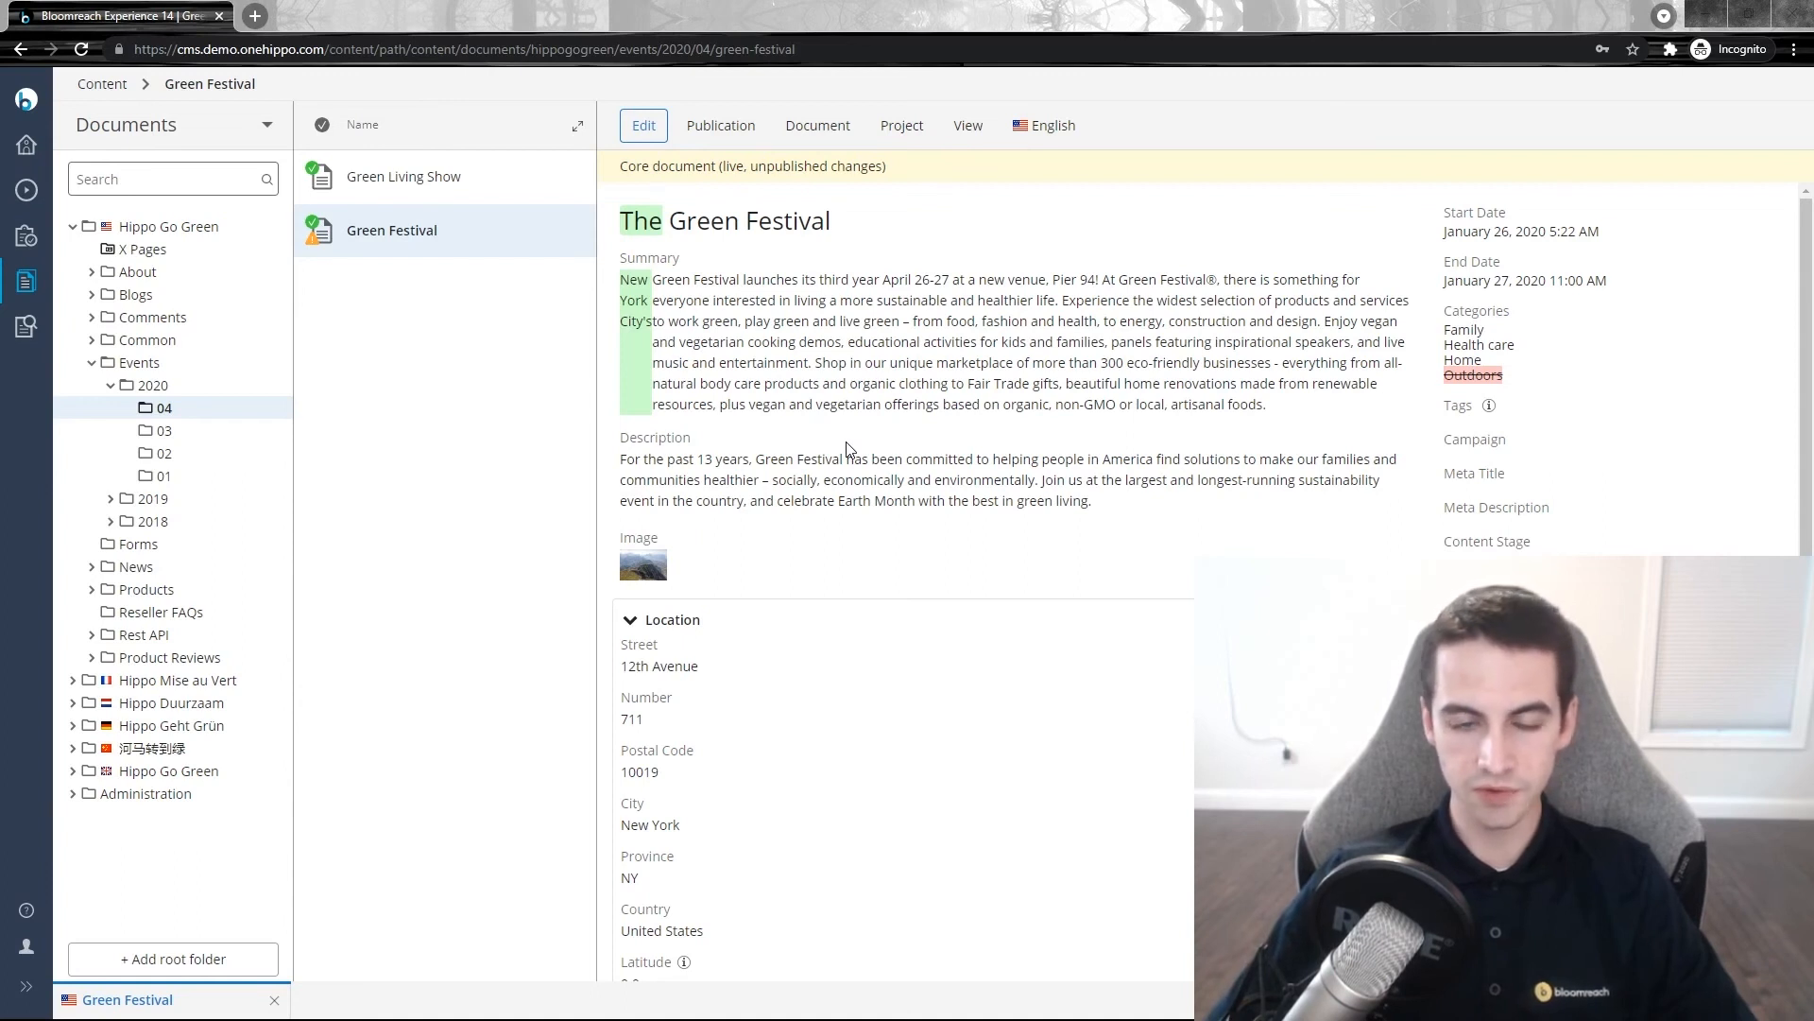
double_click(639, 221)
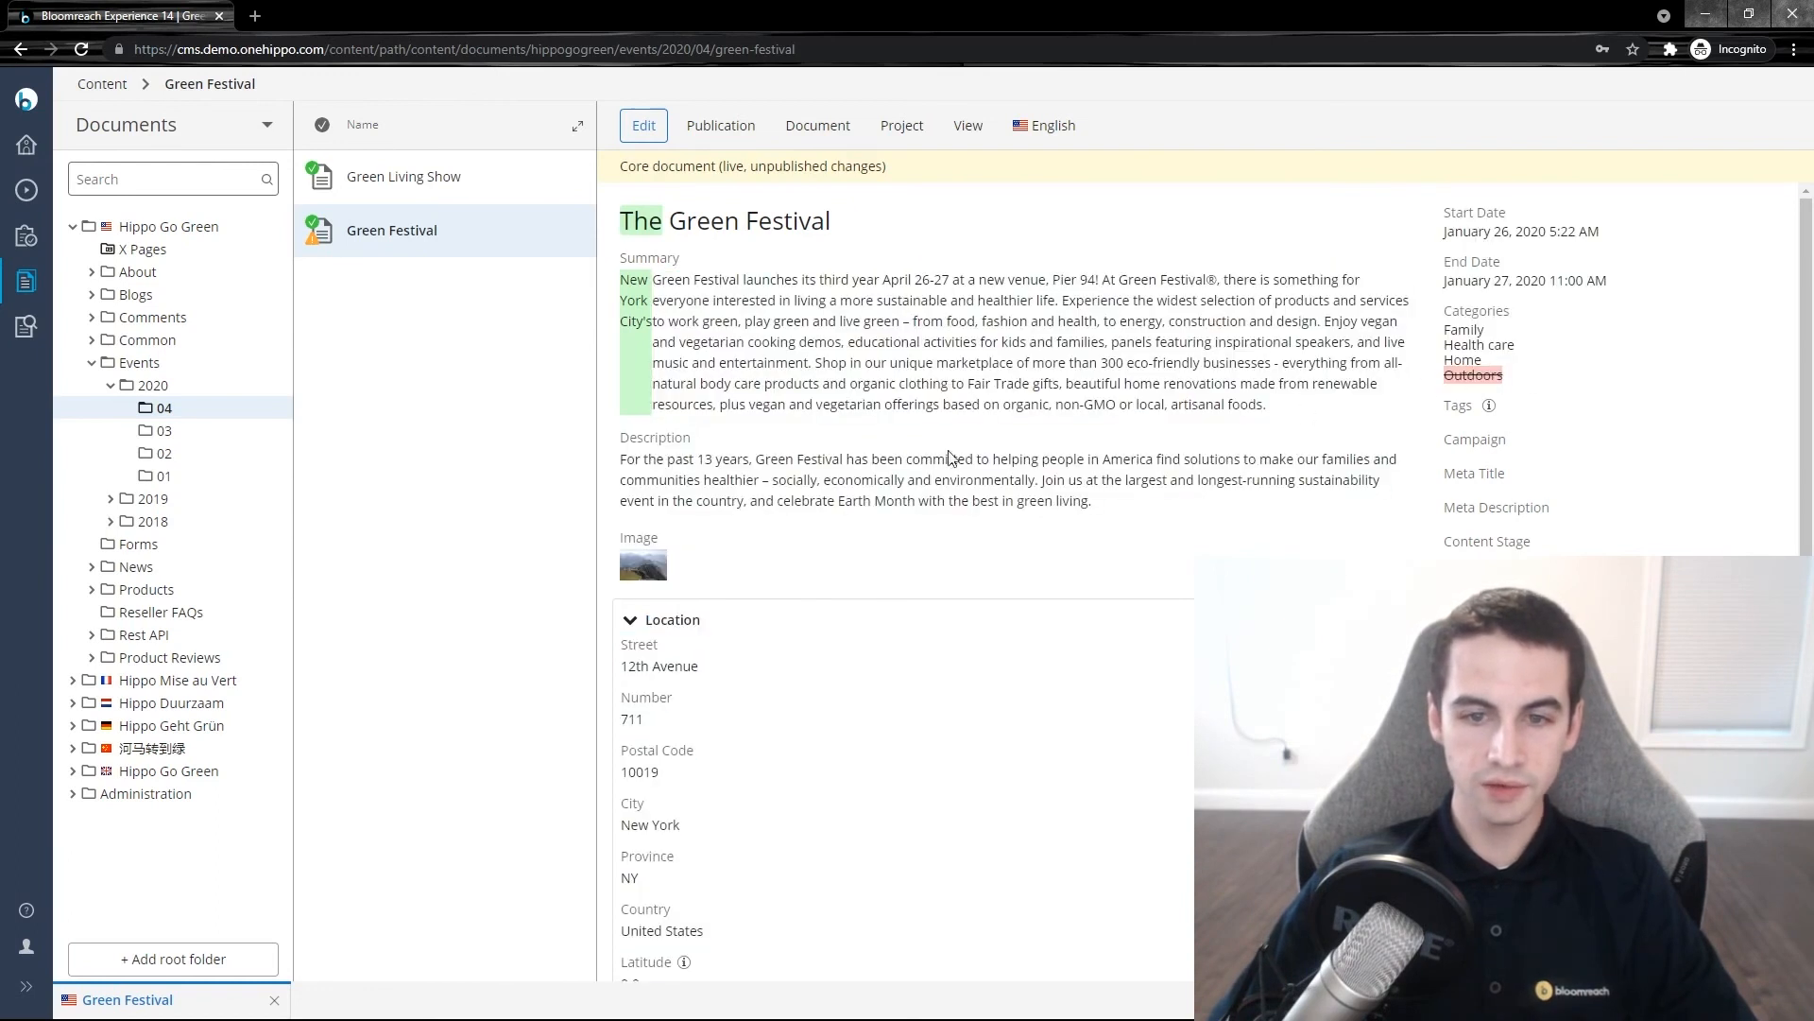
mouse_move(944, 222)
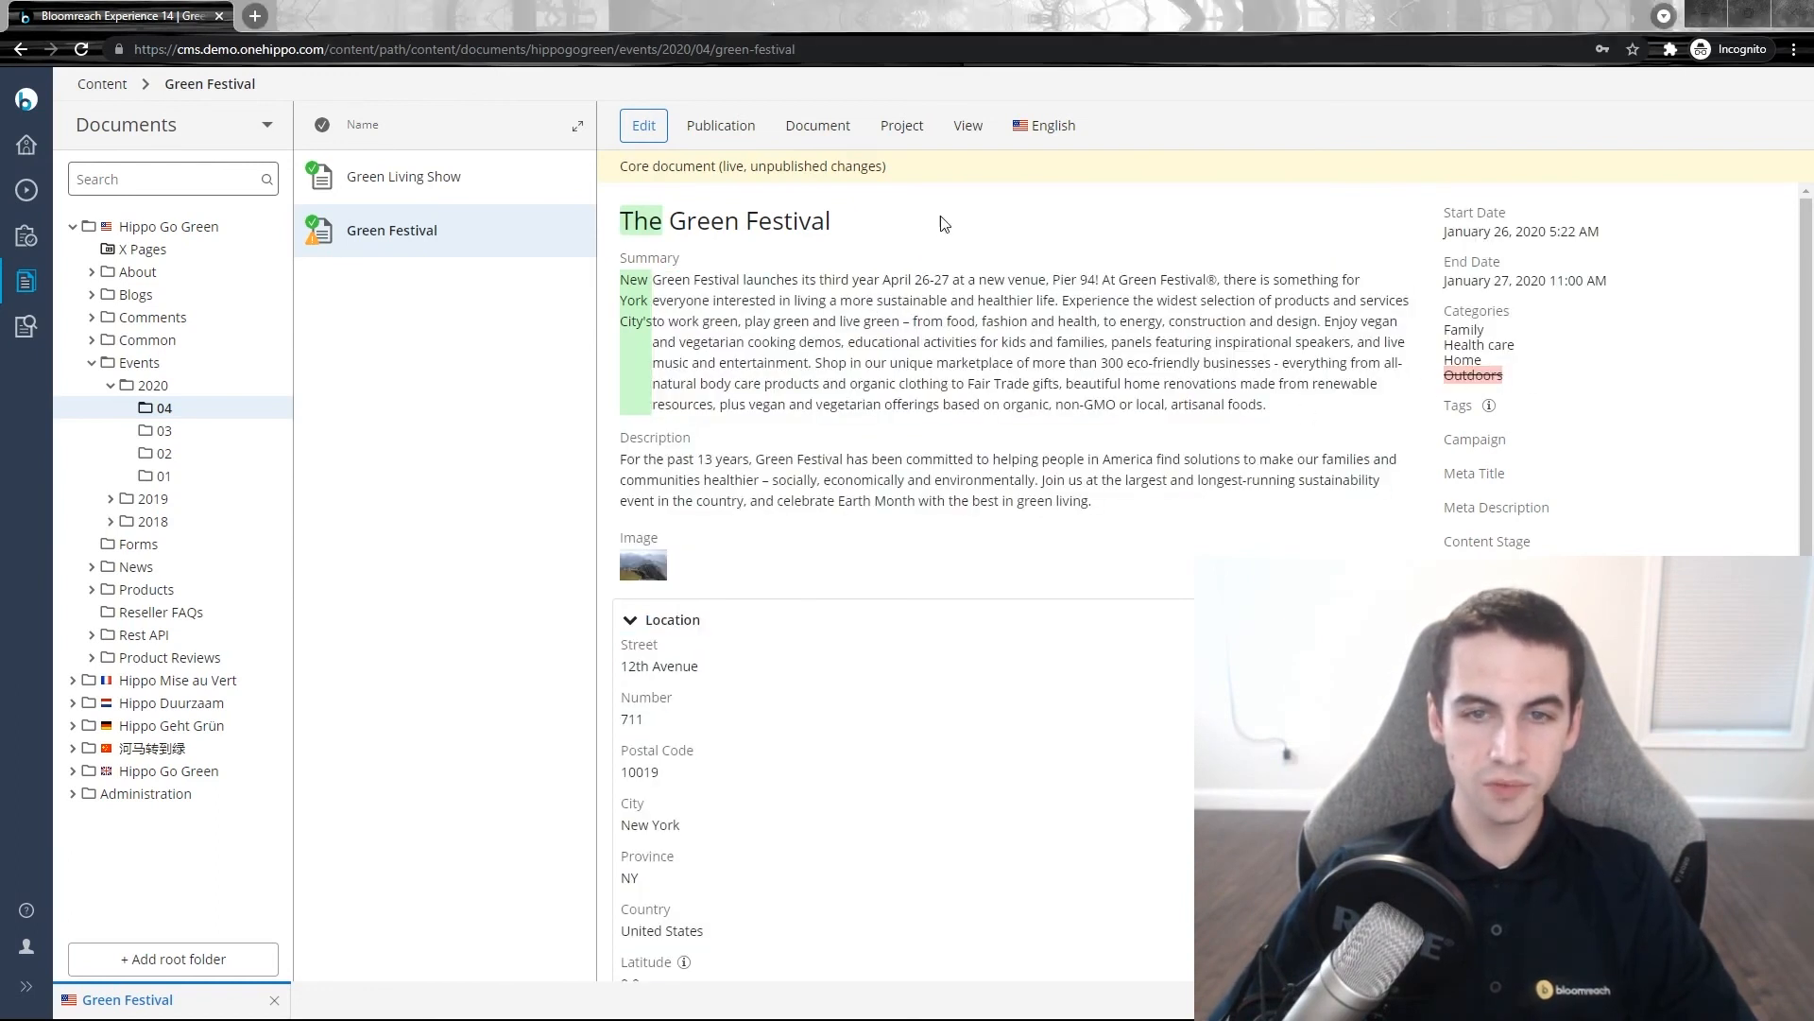
- Choose US Website from the View menu to show the Green Festival page
click(967, 125)
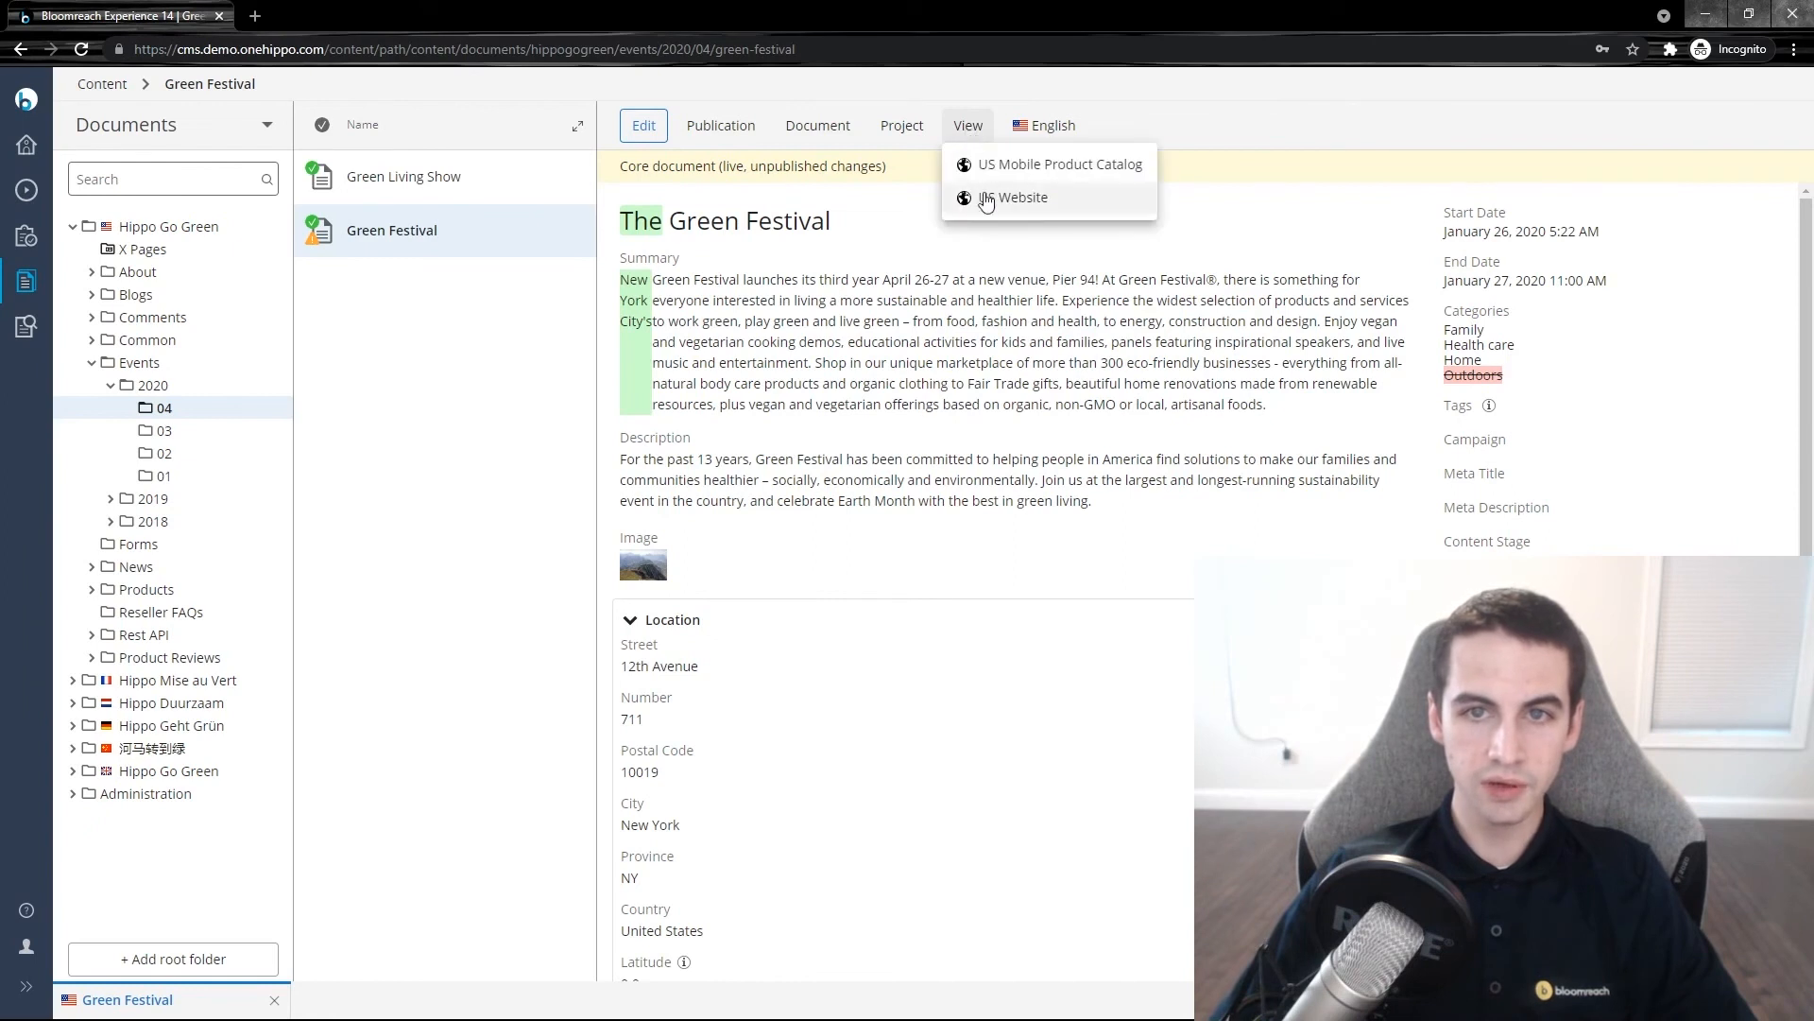
click(1022, 197)
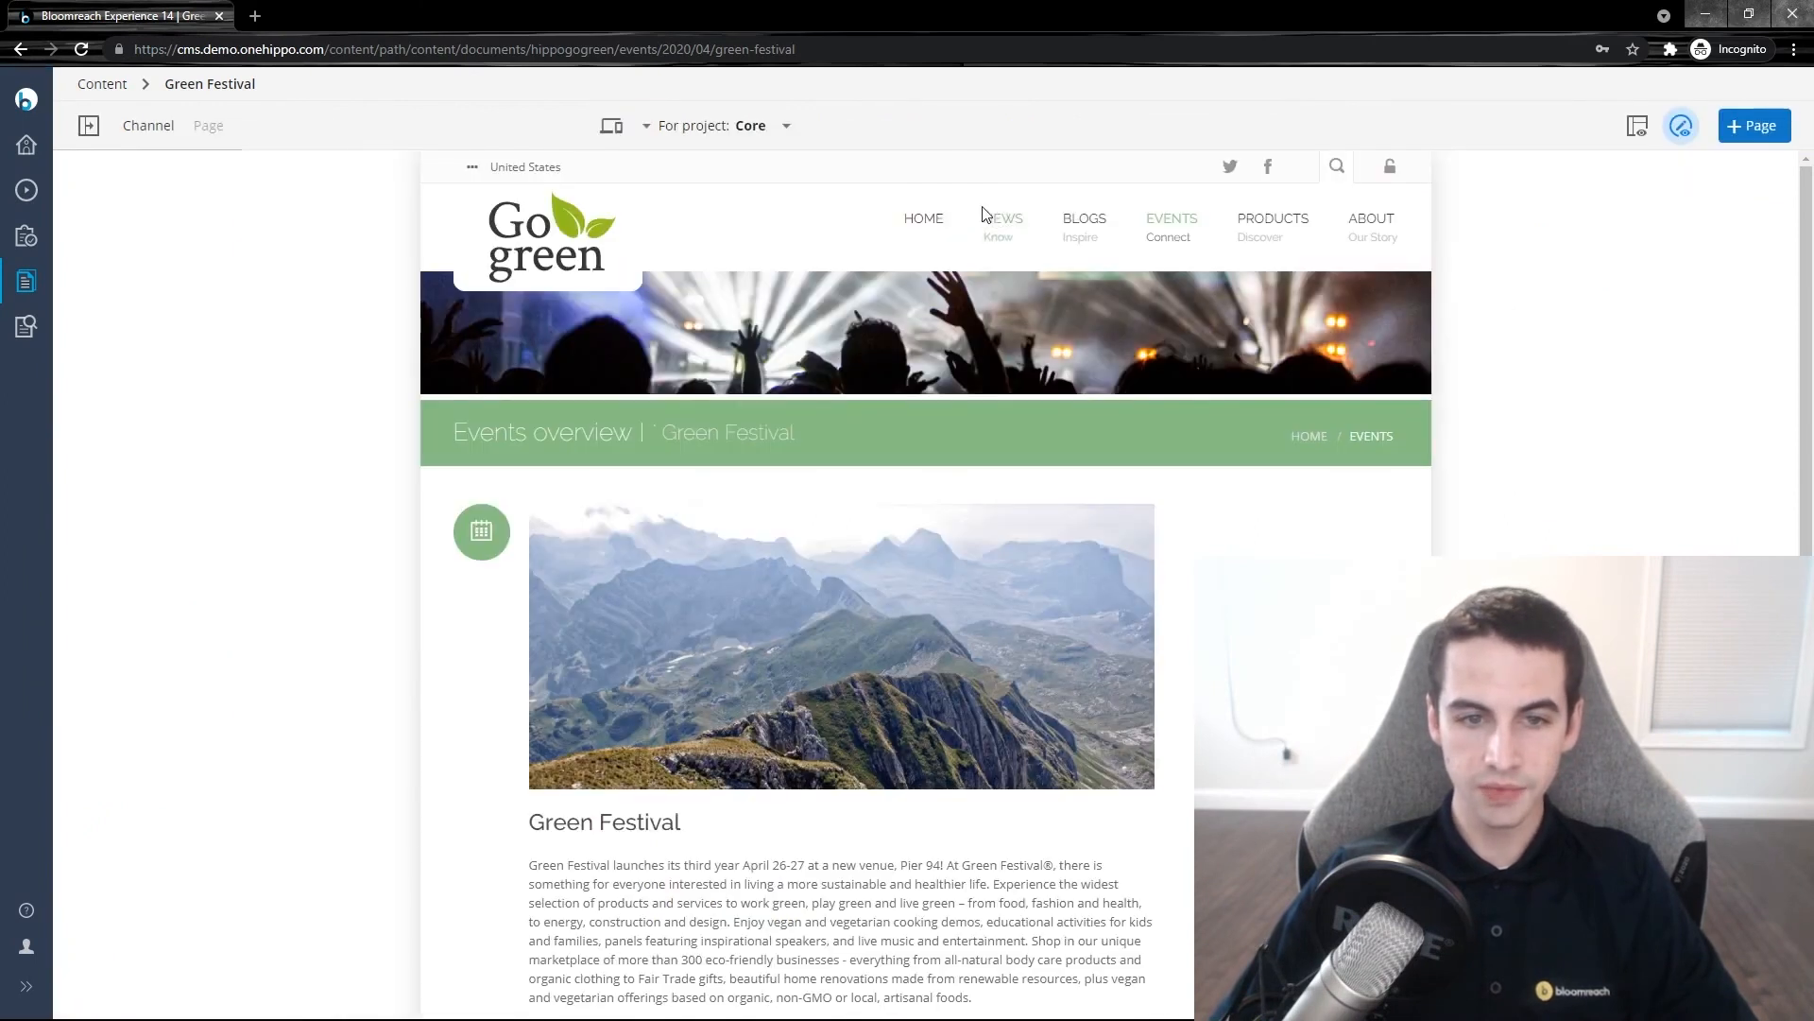